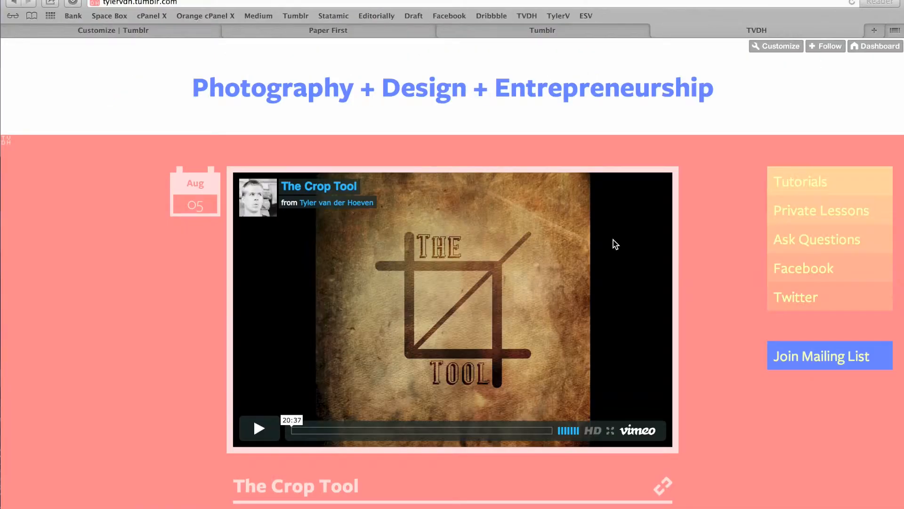
{"action": "mouse_move", "coordinate": [715, 226]}
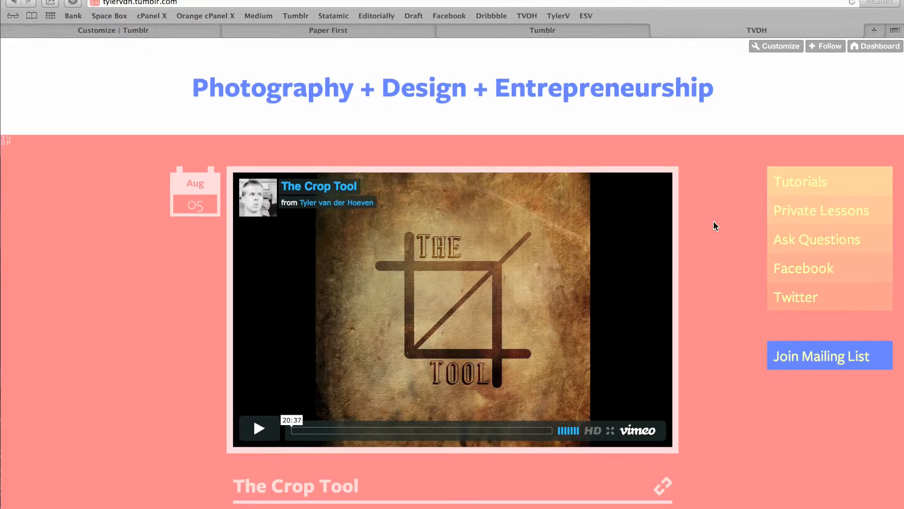
{"action": "mouse_move", "coordinate": [811, 246]}
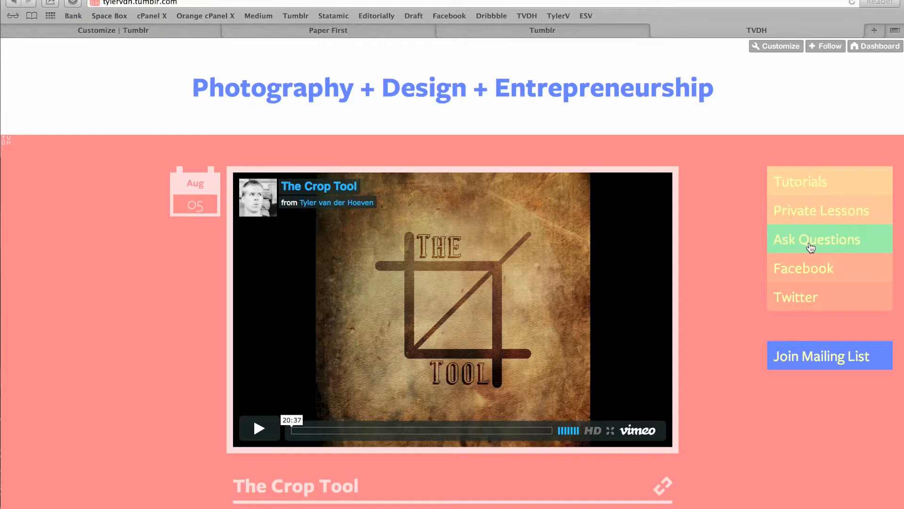
Step: Open the Ask Me Sumthum ask form and type 'AFH' as a question
{"action": "left_click", "coordinate": [817, 239]}
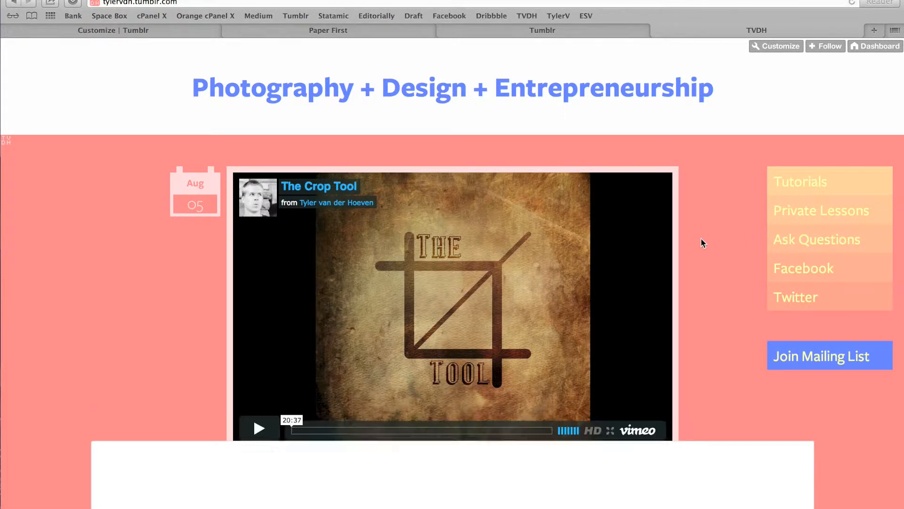
{"action": "left_click", "coordinate": [817, 239]}
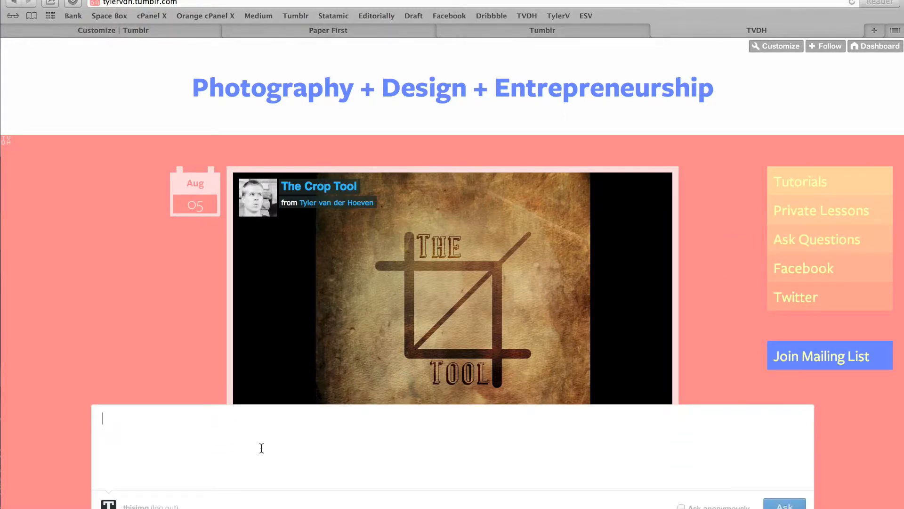
{"action": "type", "text": "AFH"}
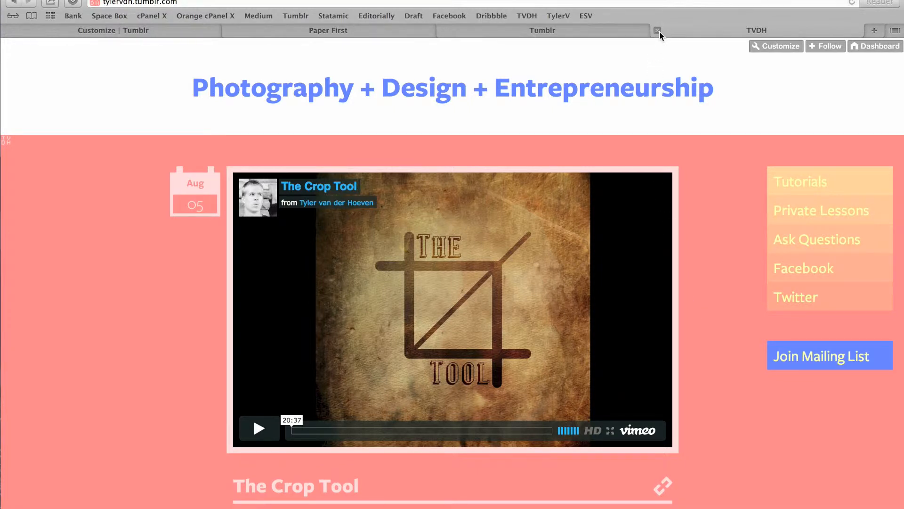
{"action": "mouse_move", "coordinate": [657, 30]}
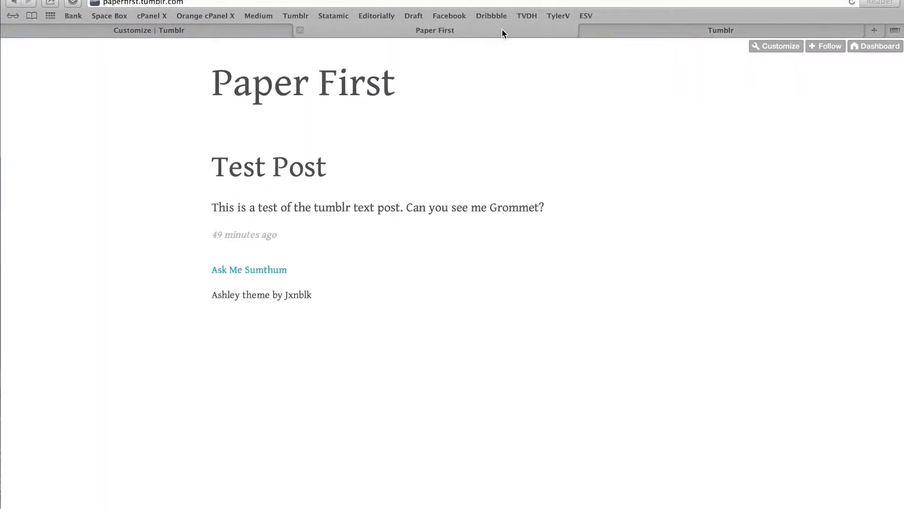
{"action": "mouse_move", "coordinate": [814, 481]}
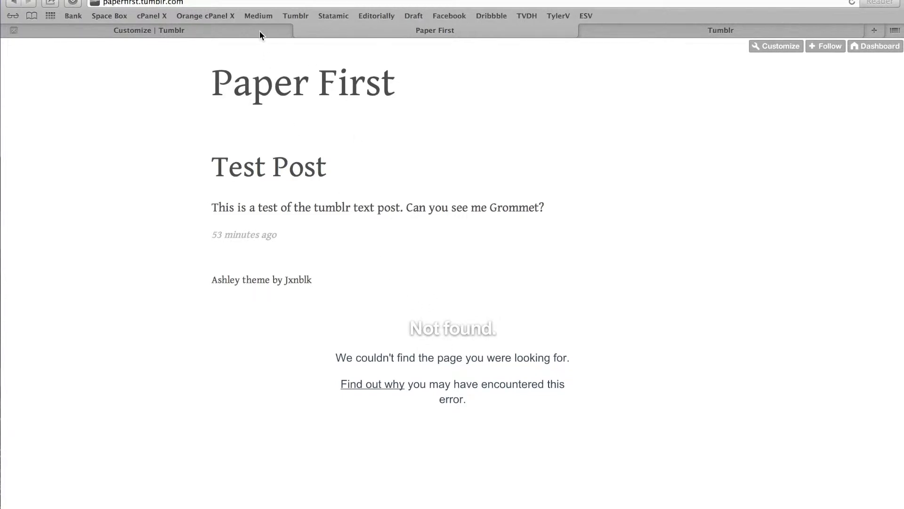
{"action": "mouse_move", "coordinate": [592, 58]}
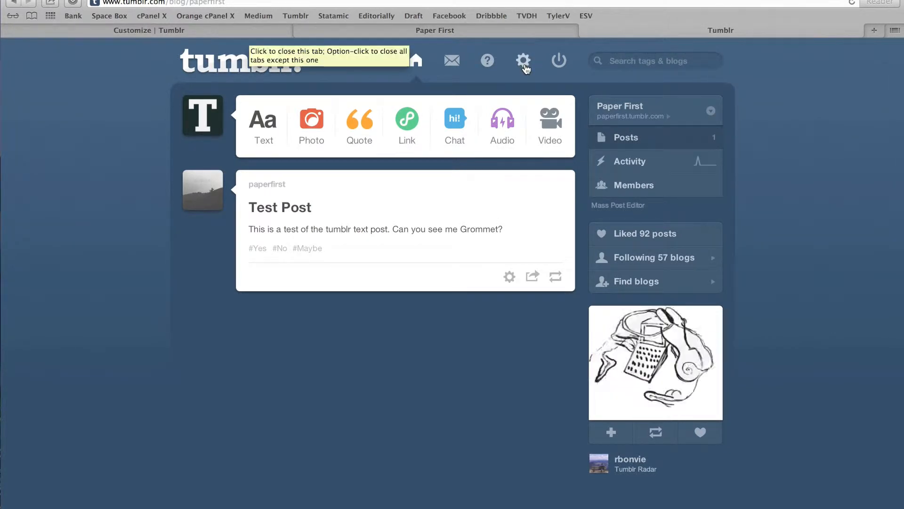
Step: Enable asks with the ask page titled 'Ask Questions', save, and return to the blog
{"action": "left_click", "coordinate": [523, 60]}
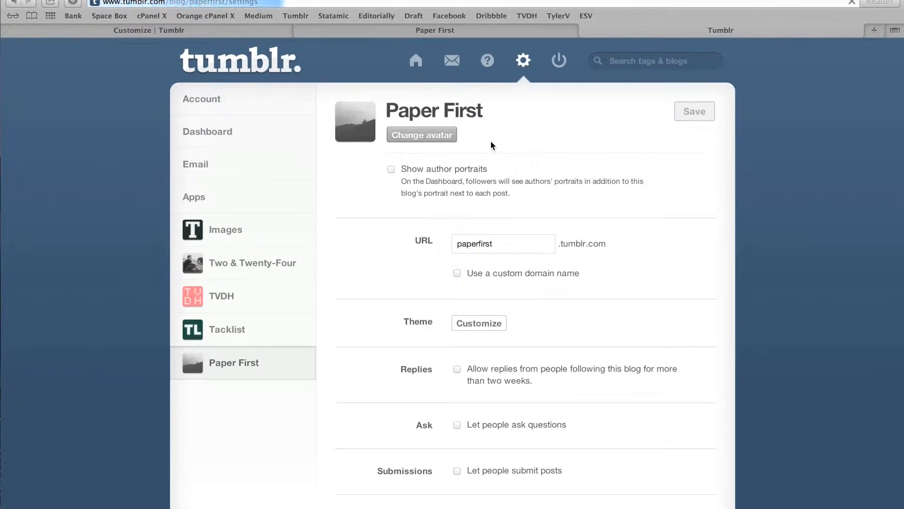
{"action": "left_click", "coordinate": [457, 424]}
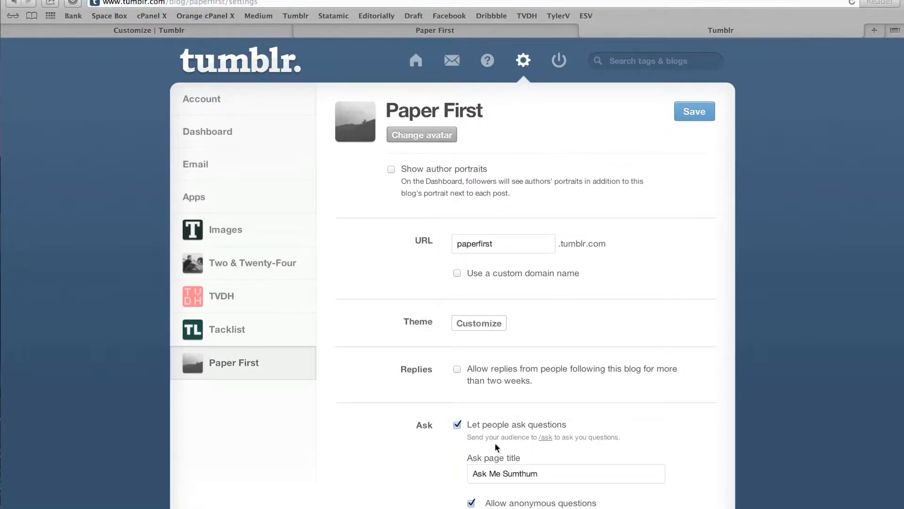
{"action": "triple_click", "coordinate": [504, 473]}
{"action": "type", "text": "Ask Questions"}
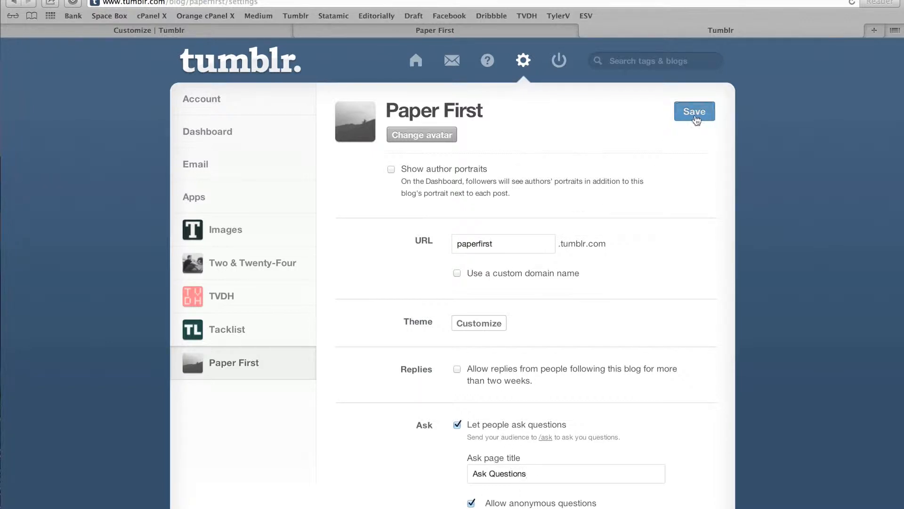
{"action": "left_click", "coordinate": [694, 111]}
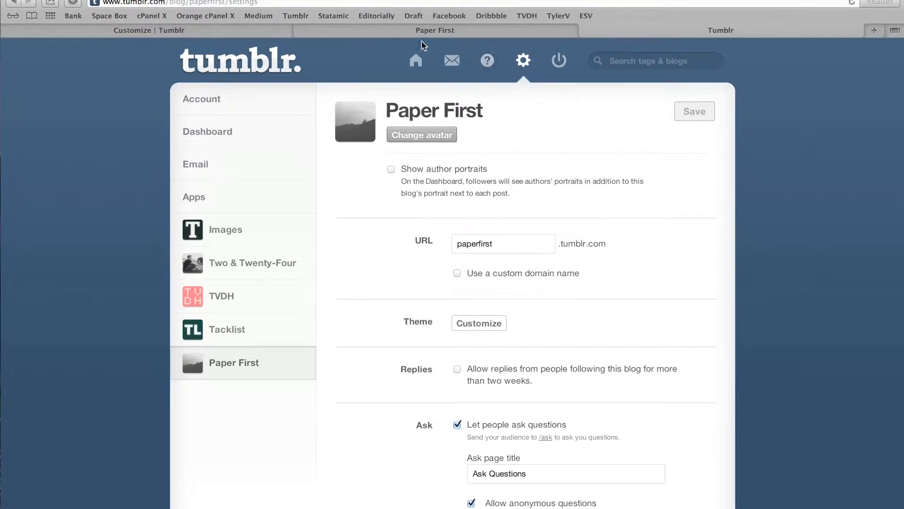
{"action": "left_click", "coordinate": [479, 323]}
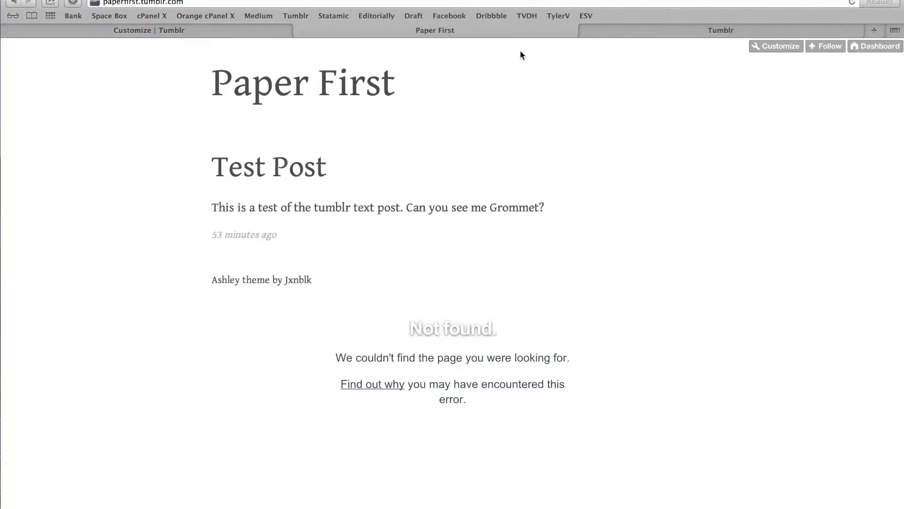
Step: Open the Paper First customizer and close the older Customize tab, leaving the page
{"action": "left_click", "coordinate": [775, 47]}
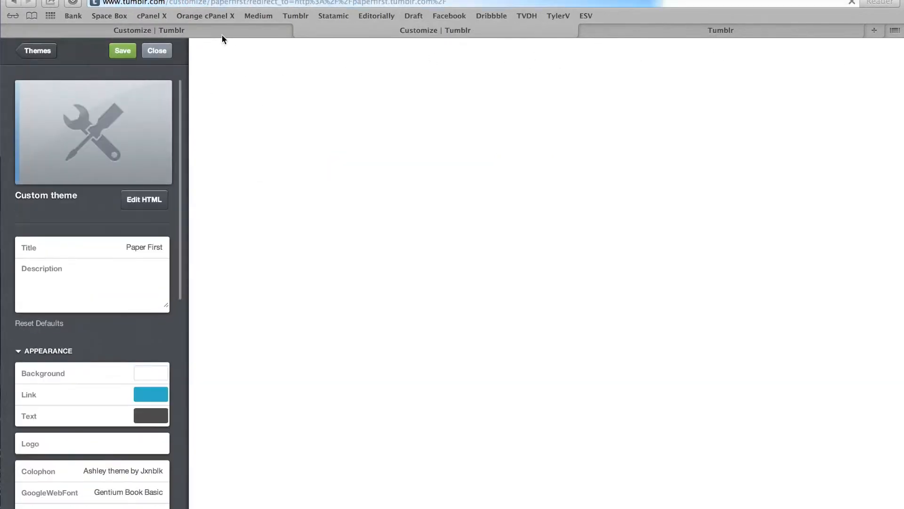
{"action": "left_click", "coordinate": [157, 51]}
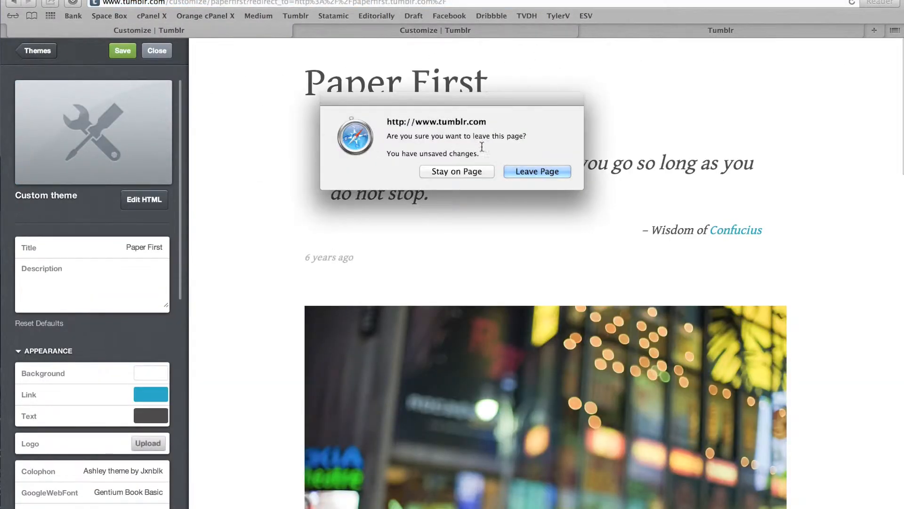
{"action": "left_click", "coordinate": [456, 172]}
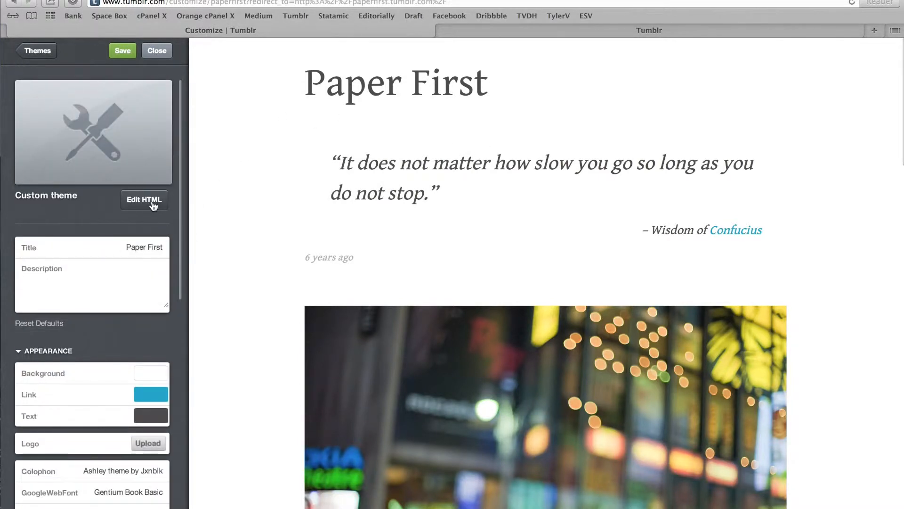
Step: Open the theme HTML and place the cursor in the footer markup
{"action": "left_click", "coordinate": [144, 199]}
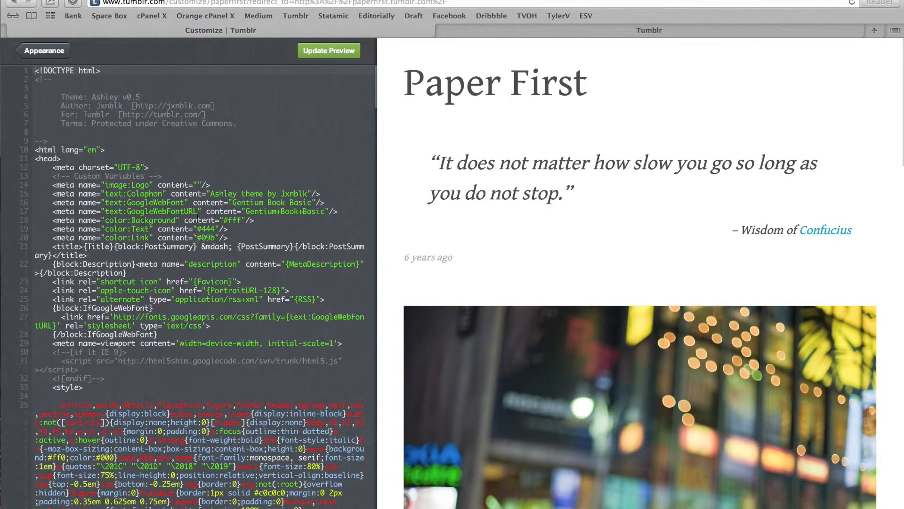
{"action": "scroll", "scroll_direction": "down", "scroll_amount": 3}
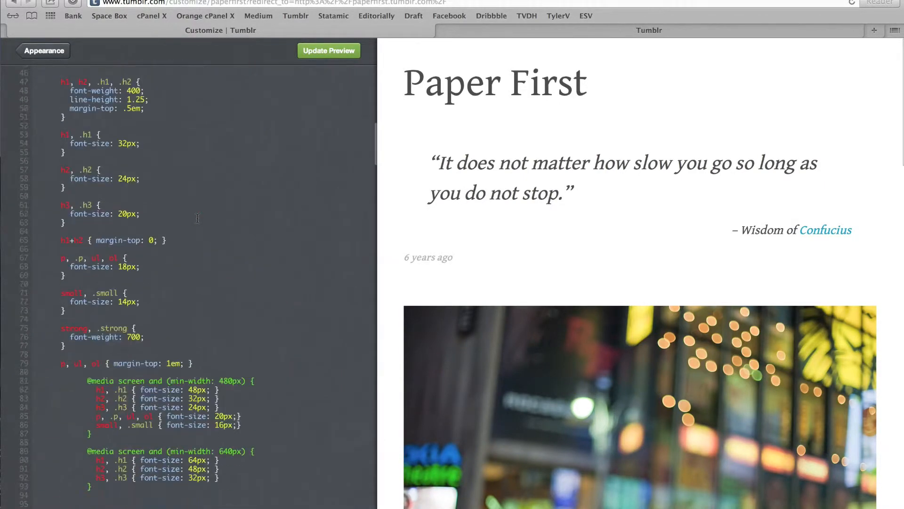
{"action": "scroll", "scroll_direction": "down", "scroll_amount": 3}
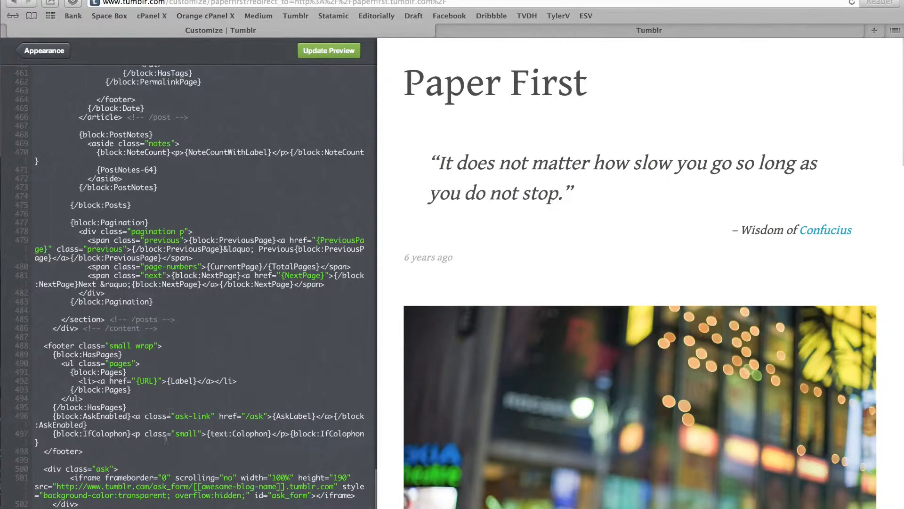
{"action": "left_click", "coordinate": [85, 450]}
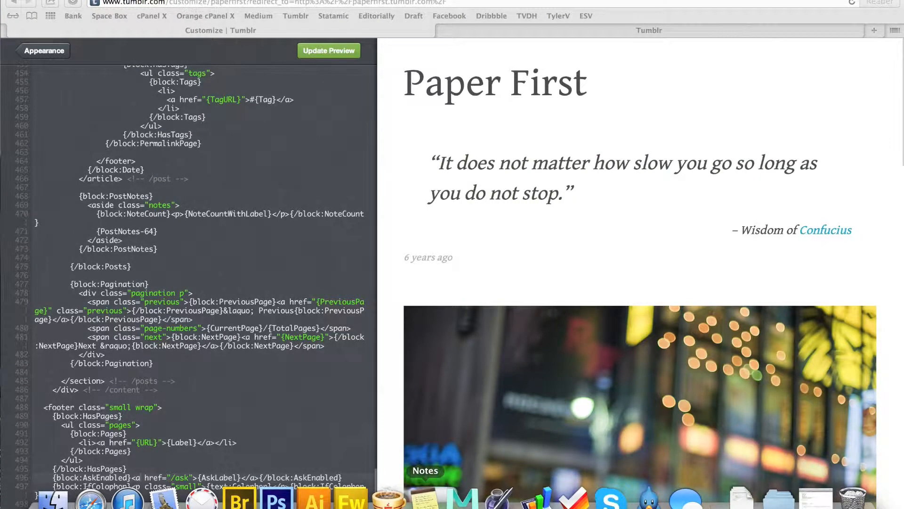
{"action": "mouse_move", "coordinate": [386, 501]}
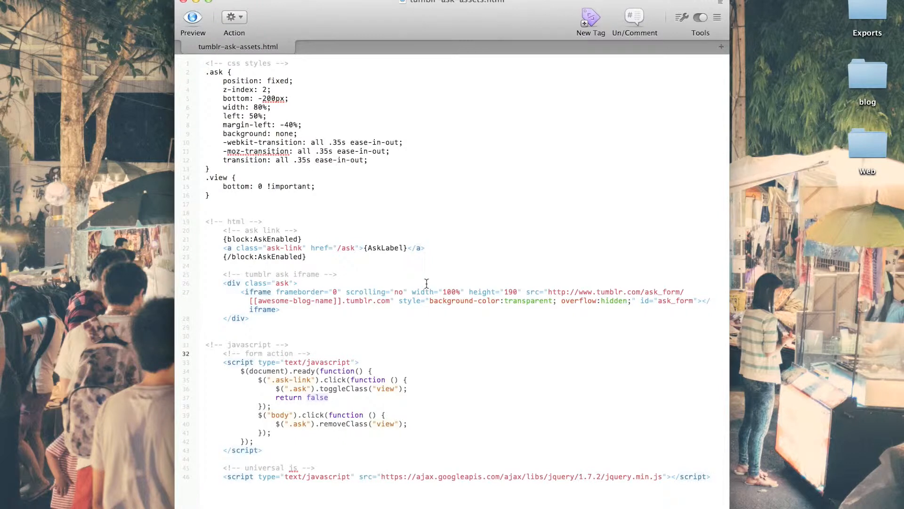
{"action": "mouse_move", "coordinate": [328, 182]}
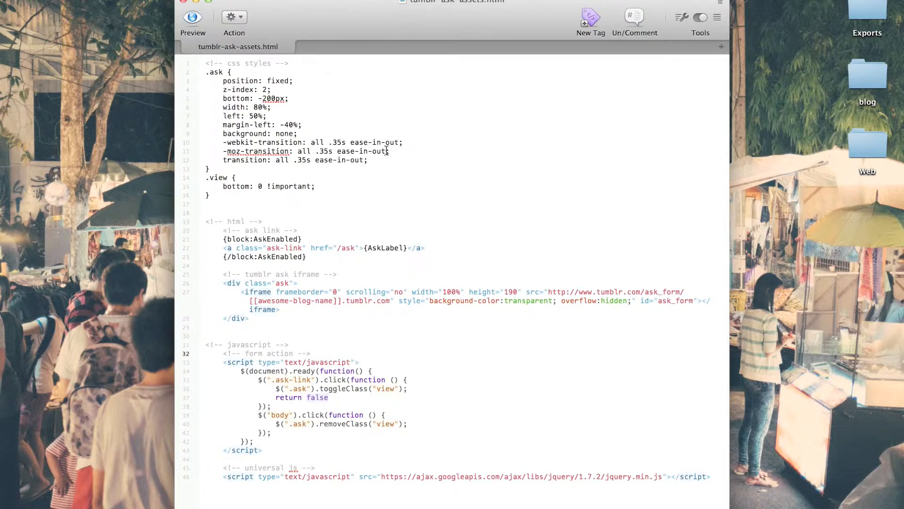
{"action": "mouse_move", "coordinate": [421, 219]}
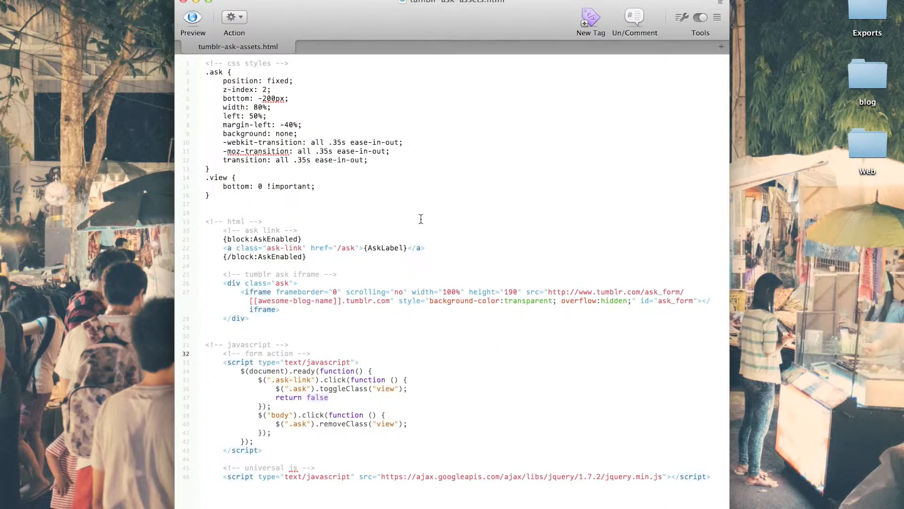
{"action": "mouse_move", "coordinate": [406, 192]}
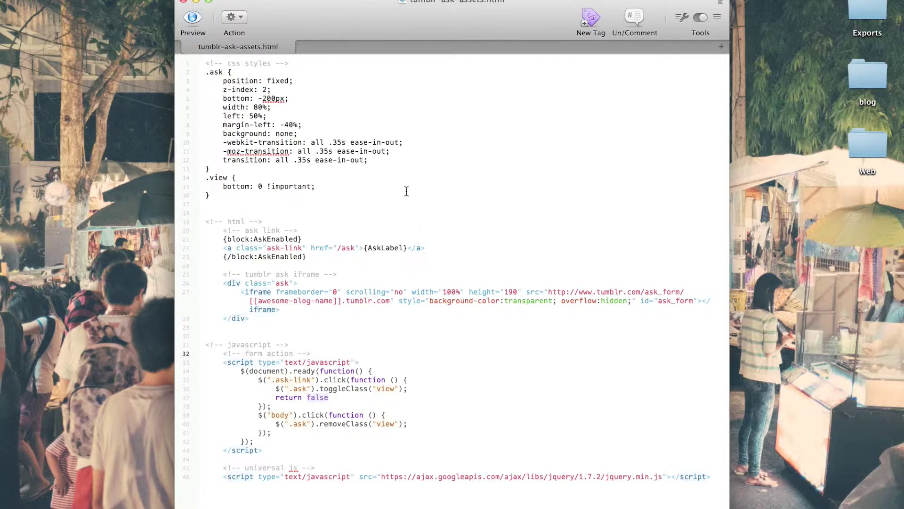
{"action": "mouse_move", "coordinate": [382, 131]}
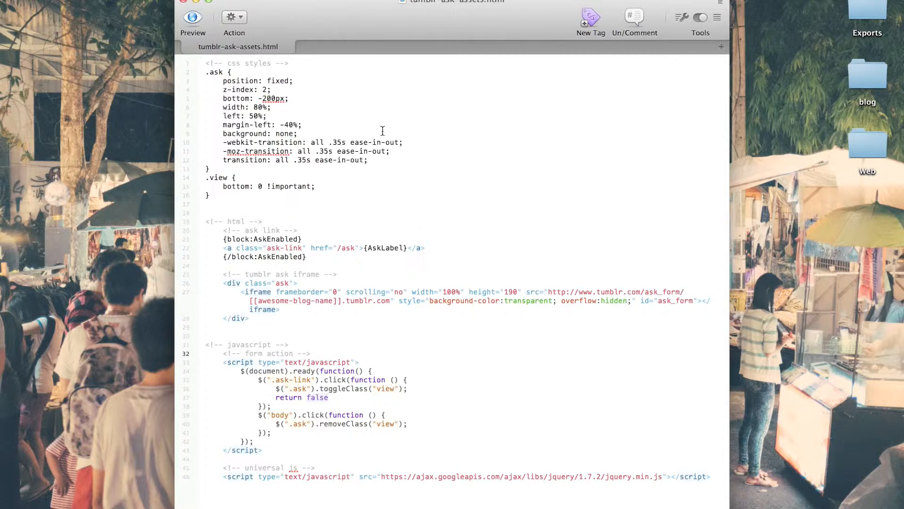
{"action": "mouse_move", "coordinate": [319, 174]}
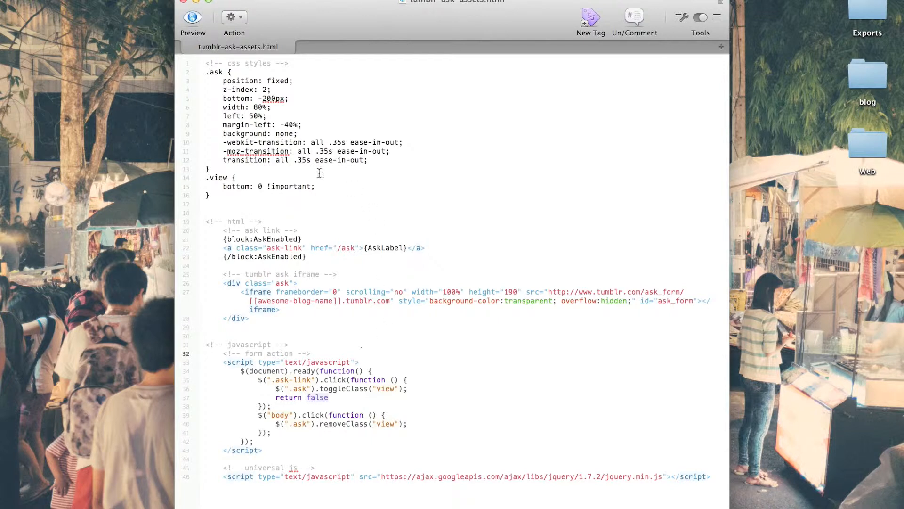
{"action": "mouse_move", "coordinate": [410, 277]}
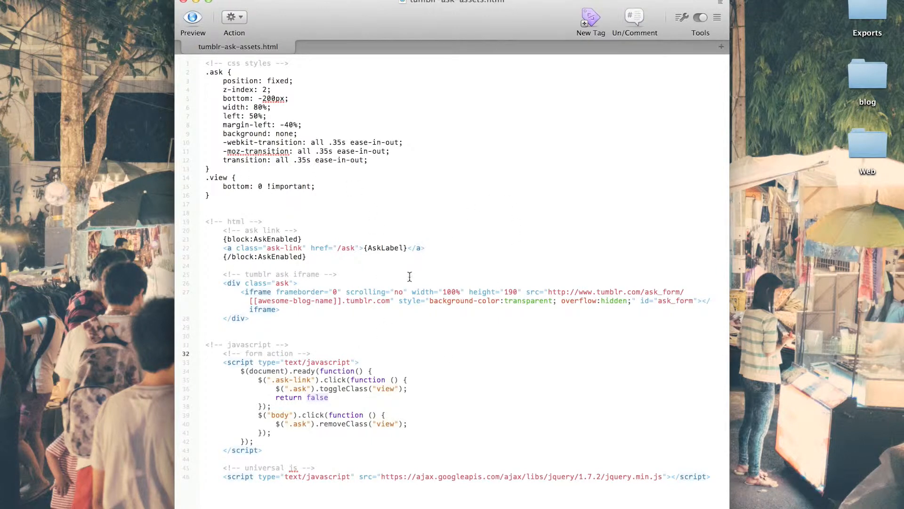
{"action": "mouse_move", "coordinate": [386, 227]}
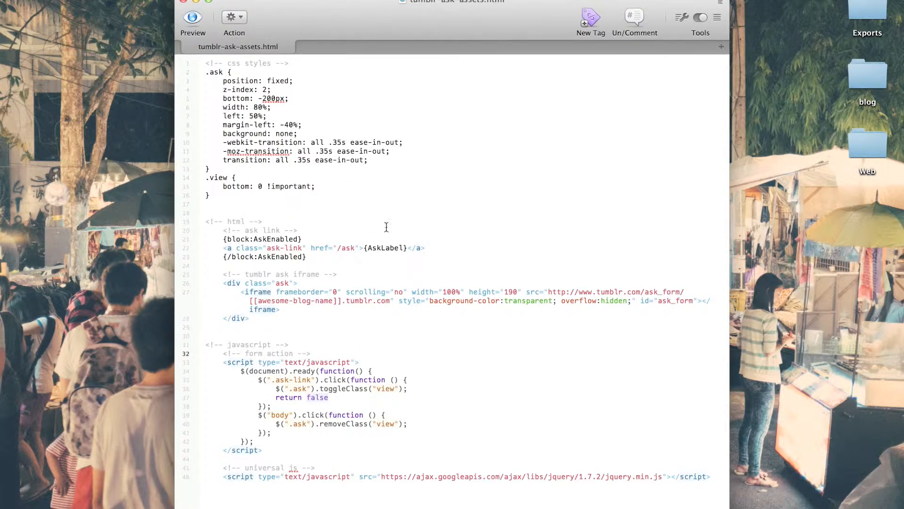
{"action": "mouse_move", "coordinate": [338, 295]}
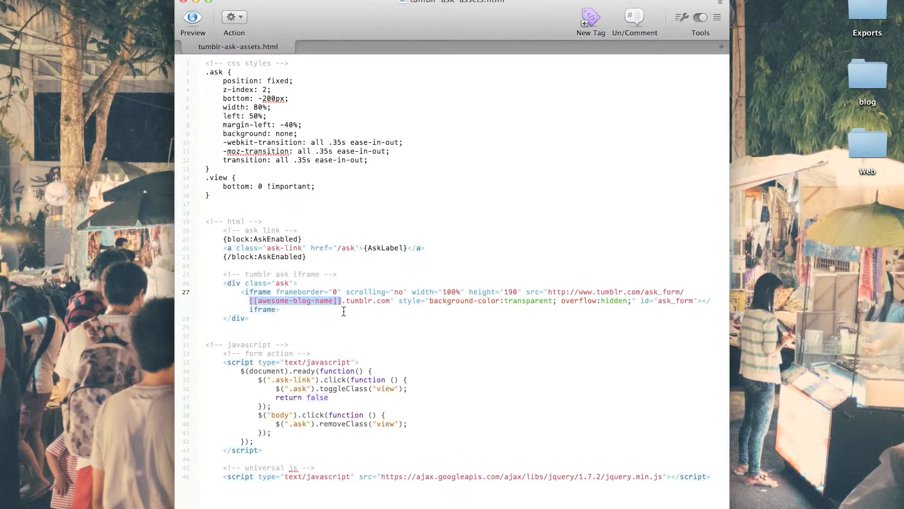
{"action": "mouse_move", "coordinate": [529, 300]}
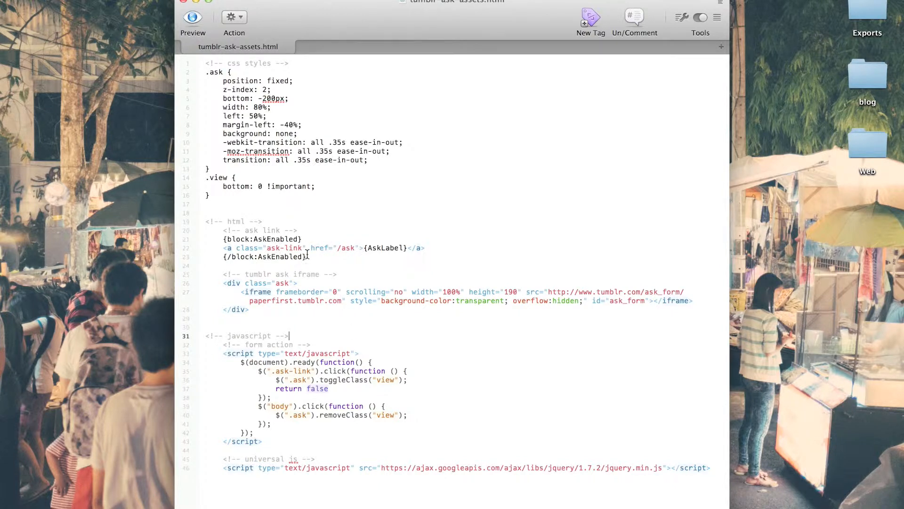
Step: Copy class="ask-link" from the assets file and scroll to the footer's ask anchor
{"action": "left_click_drag", "start_coordinate": [225, 239], "coordinate": [306, 257]}
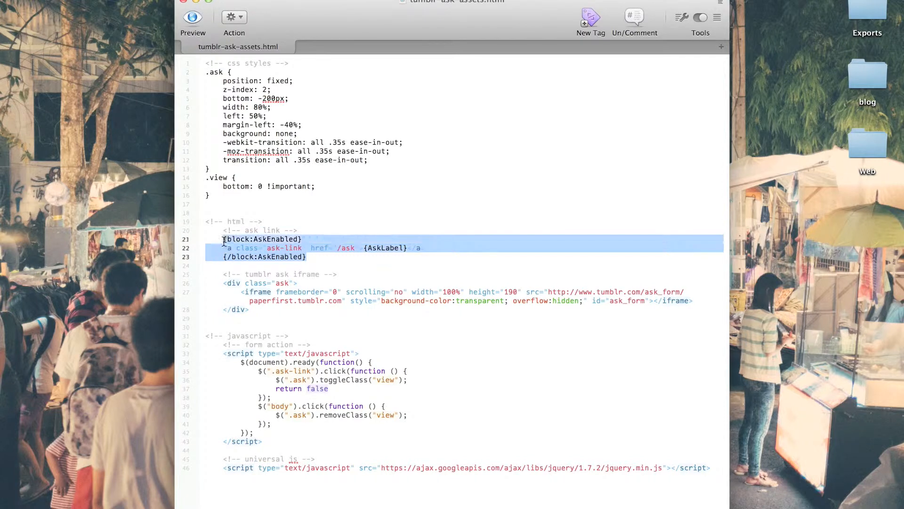
{"action": "left_click", "coordinate": [312, 248]}
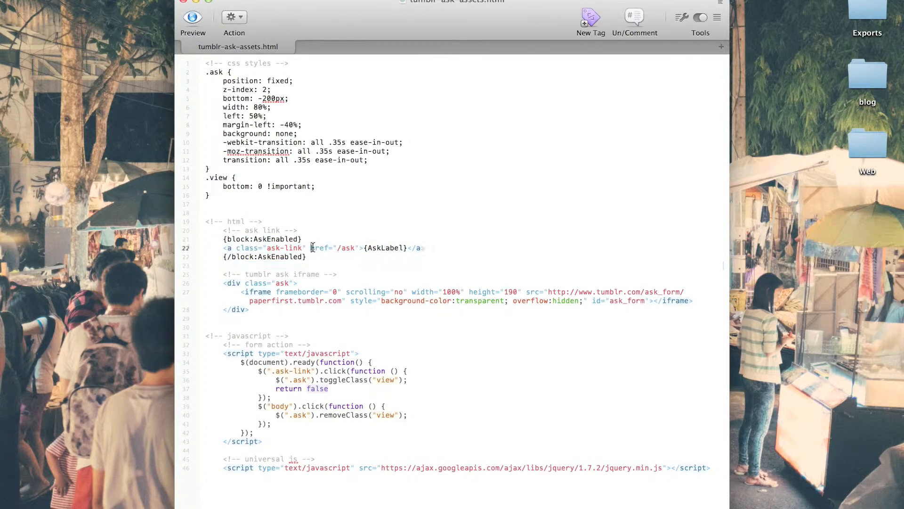
{"action": "double_click", "coordinate": [285, 247]}
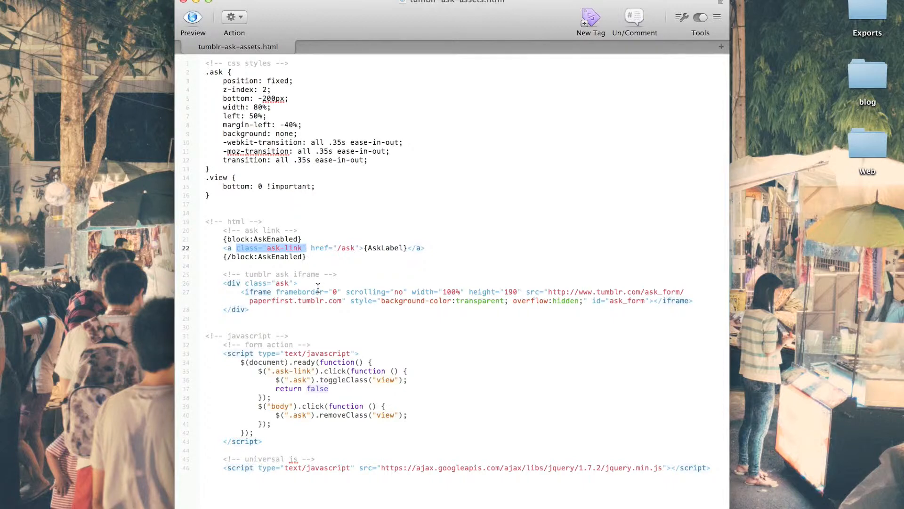
{"action": "mouse_move", "coordinate": [94, 468]}
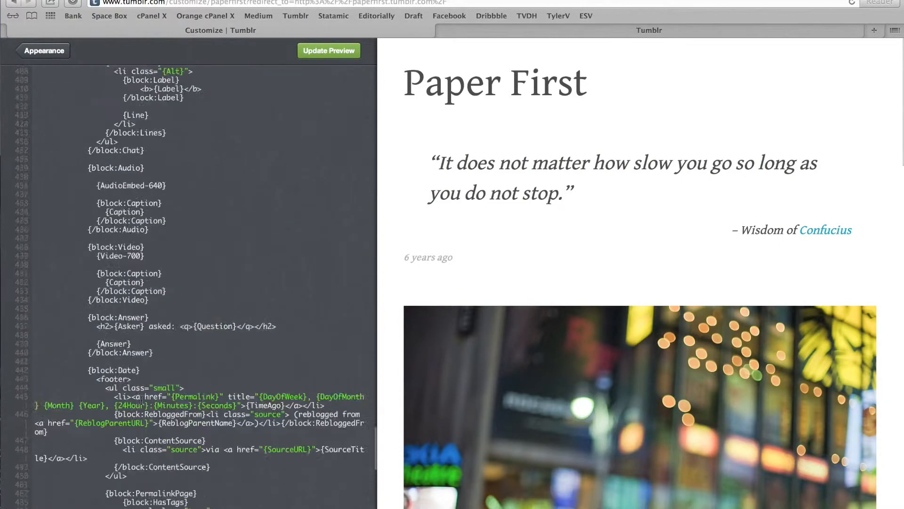
{"action": "scroll", "scroll_direction": "down", "scroll_amount": 3}
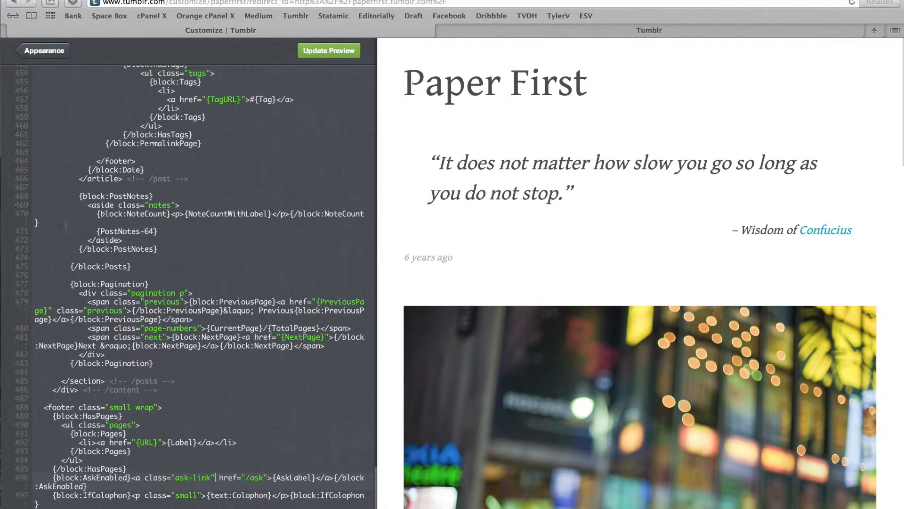
{"action": "mouse_move", "coordinate": [300, 225]}
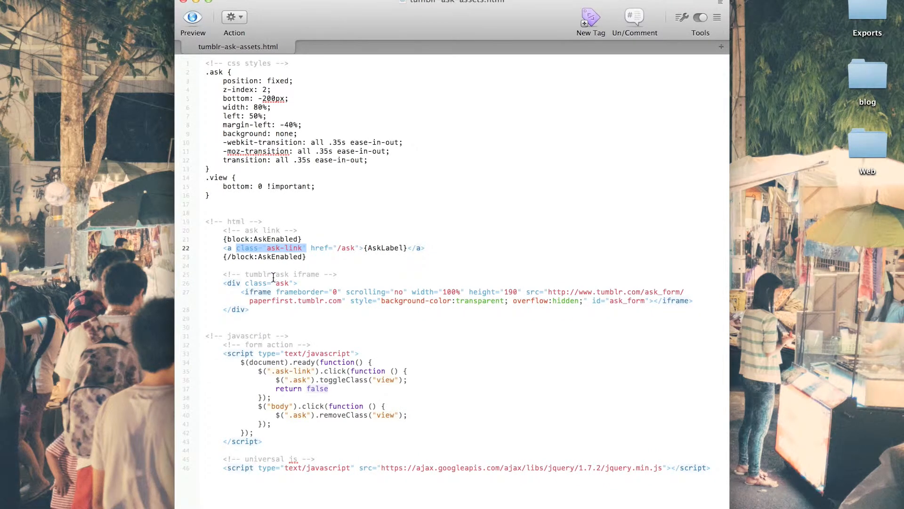
Step: Copy the div.ask iframe block, place it after </footer>, and refresh the preview
{"action": "left_click_drag", "start_coordinate": [223, 282], "coordinate": [250, 308]}
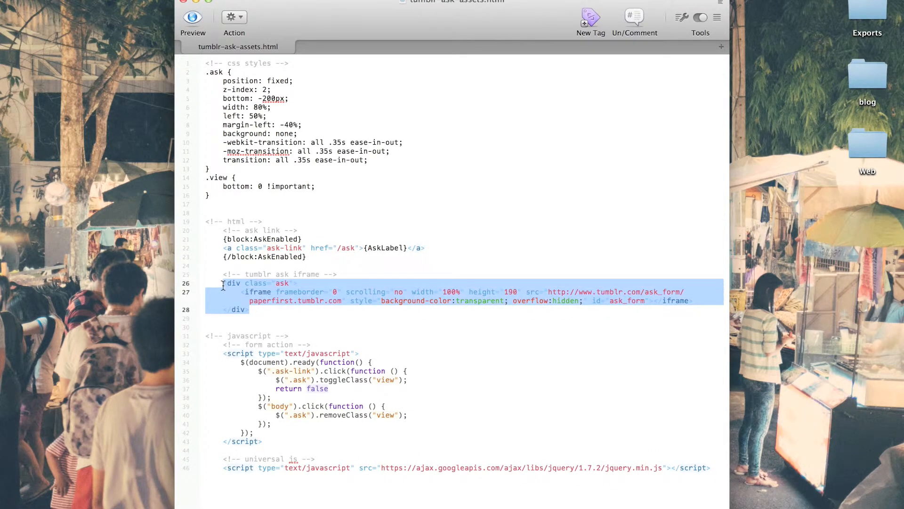
{"action": "mouse_move", "coordinate": [262, 283]}
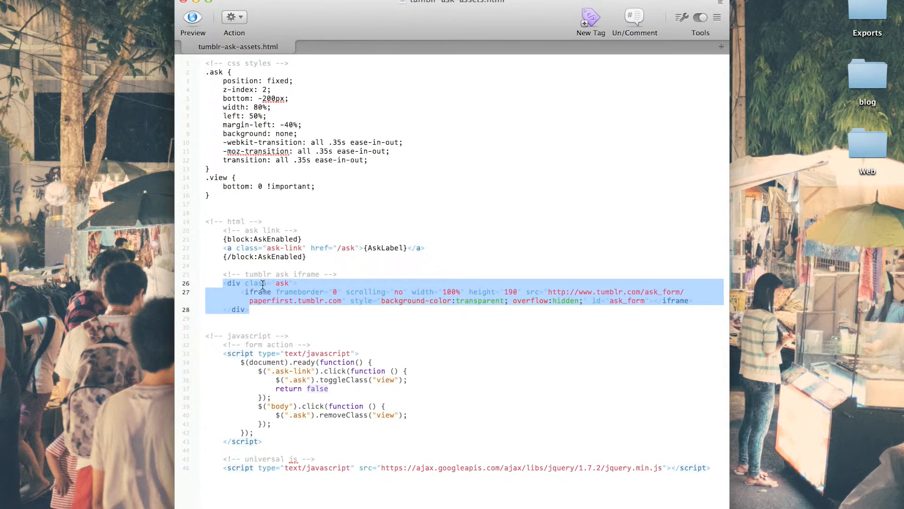
{"action": "mouse_move", "coordinate": [316, 294]}
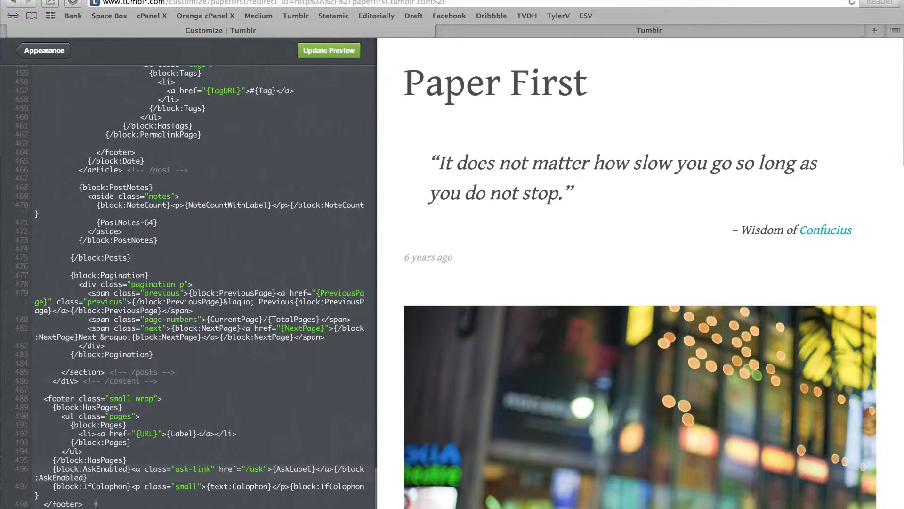
{"action": "scroll", "scroll_direction": "down", "scroll_amount": 3}
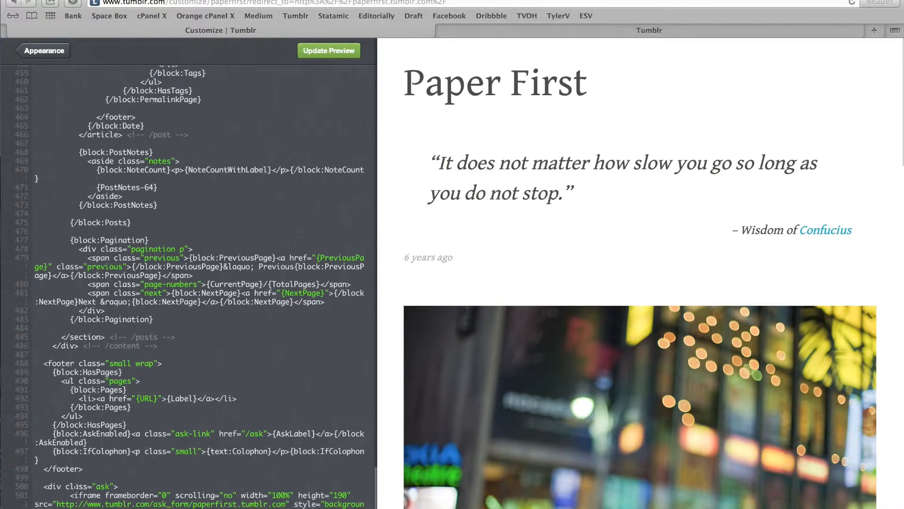
{"action": "scroll", "scroll_direction": "down", "scroll_amount": 3}
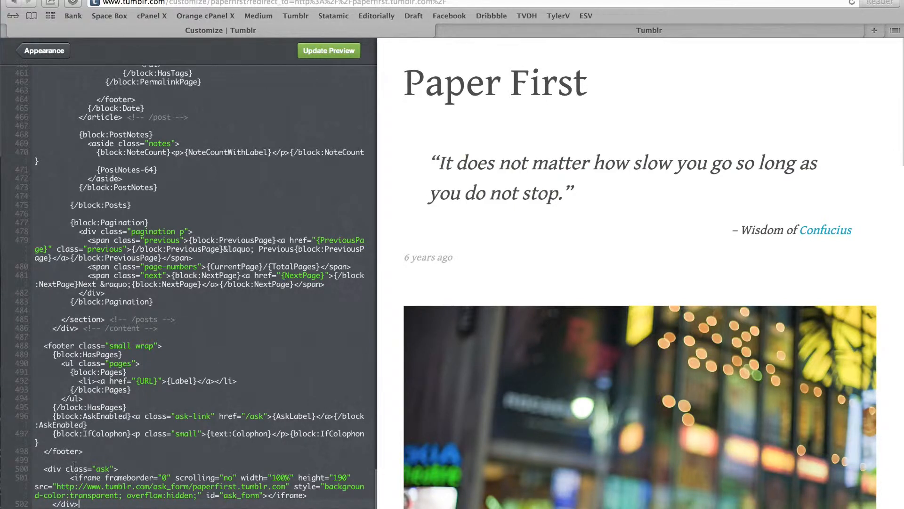
{"action": "mouse_move", "coordinate": [298, 69]}
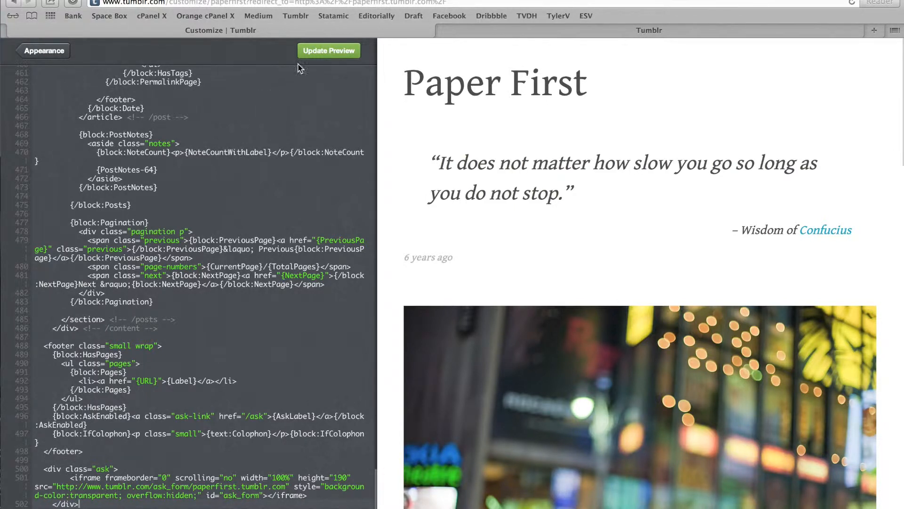
{"action": "left_click", "coordinate": [328, 50]}
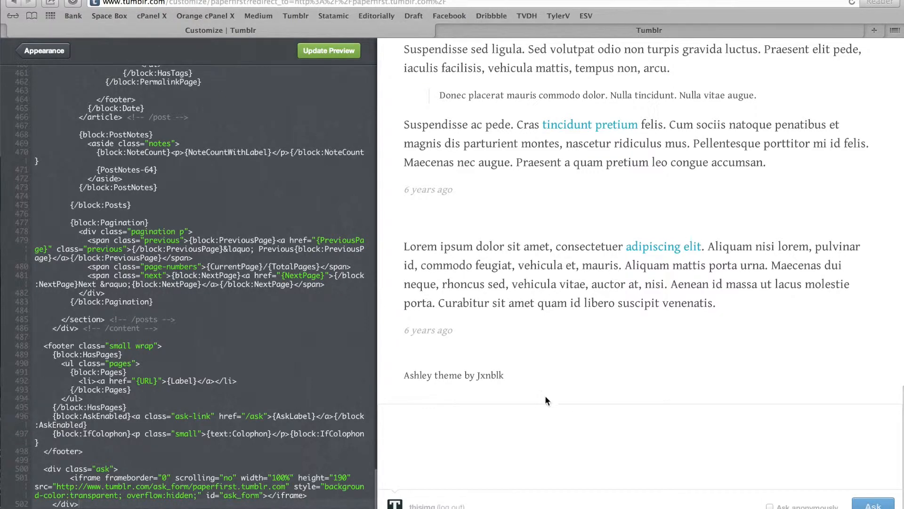
{"action": "mouse_move", "coordinate": [508, 429]}
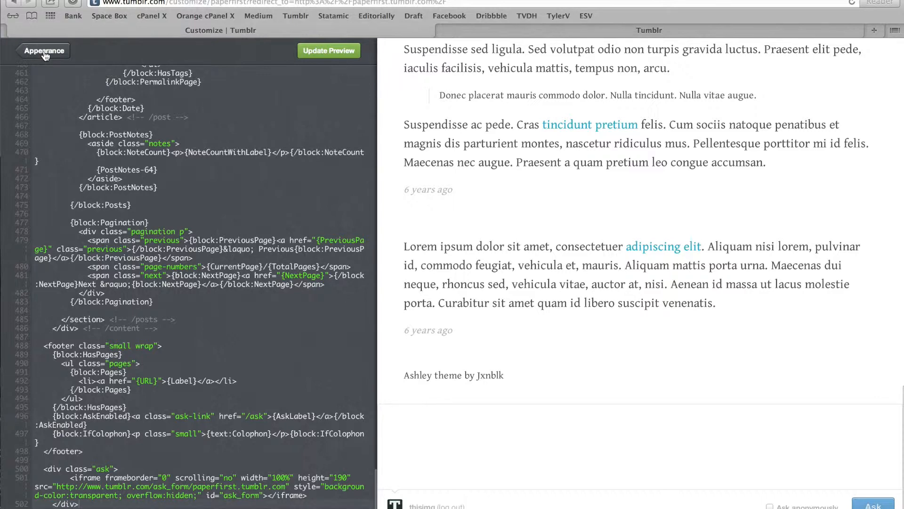
Step: Return to Appearance and scroll down to the Advanced custom CSS box
{"action": "left_click", "coordinate": [43, 51]}
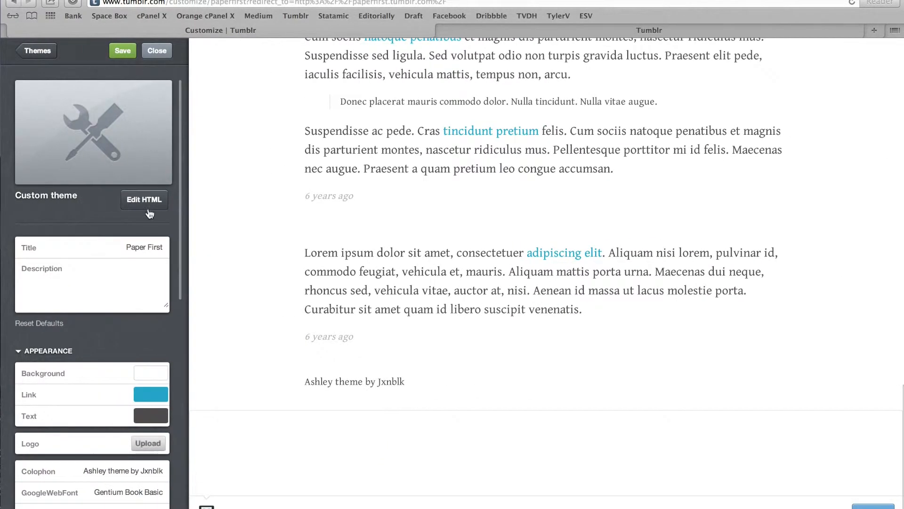
{"action": "scroll", "scroll_direction": "down", "scroll_amount": 3}
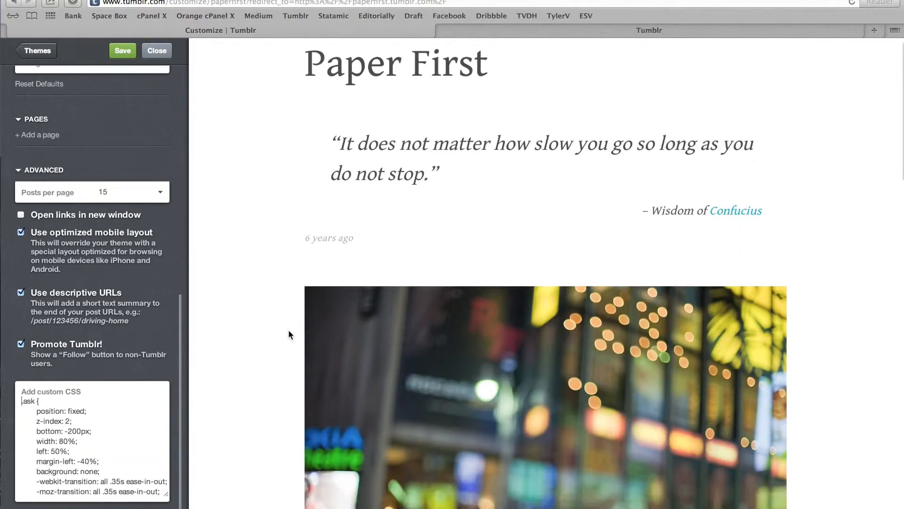
{"action": "scroll", "scroll_direction": "down", "scroll_amount": 3}
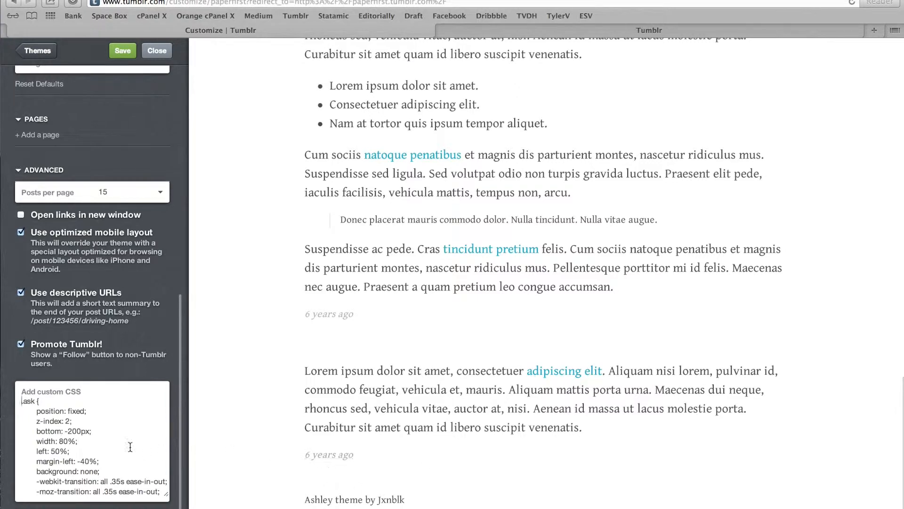
{"action": "mouse_move", "coordinate": [70, 431]}
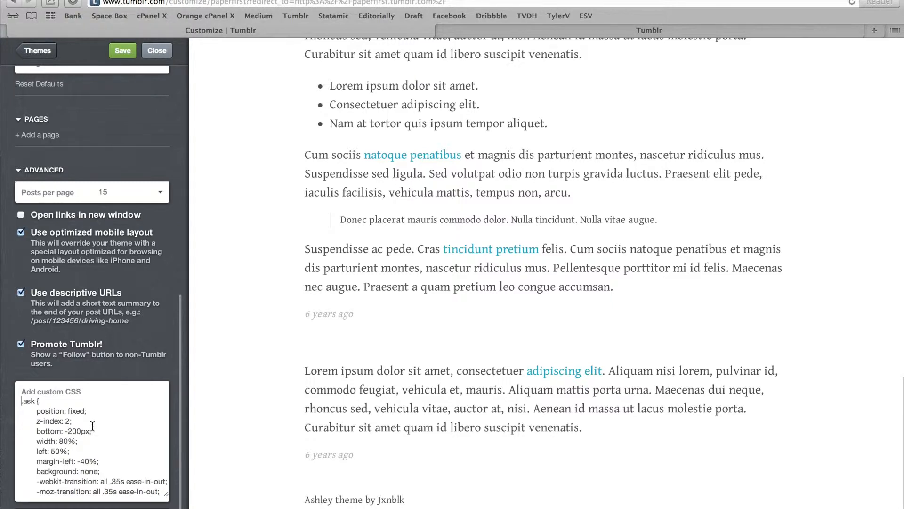
{"action": "mouse_move", "coordinate": [77, 440]}
{"action": "type", "text": "bottom: 0 !important;"}
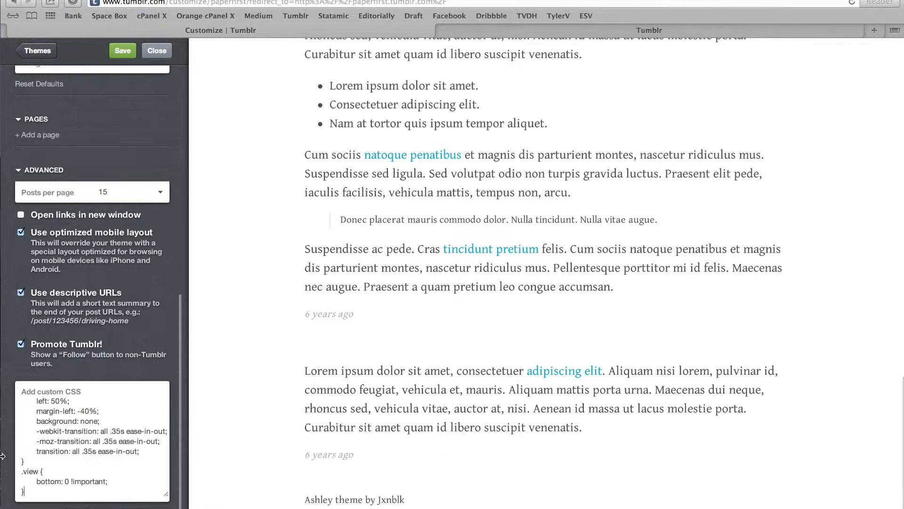
{"action": "mouse_move", "coordinate": [88, 190]}
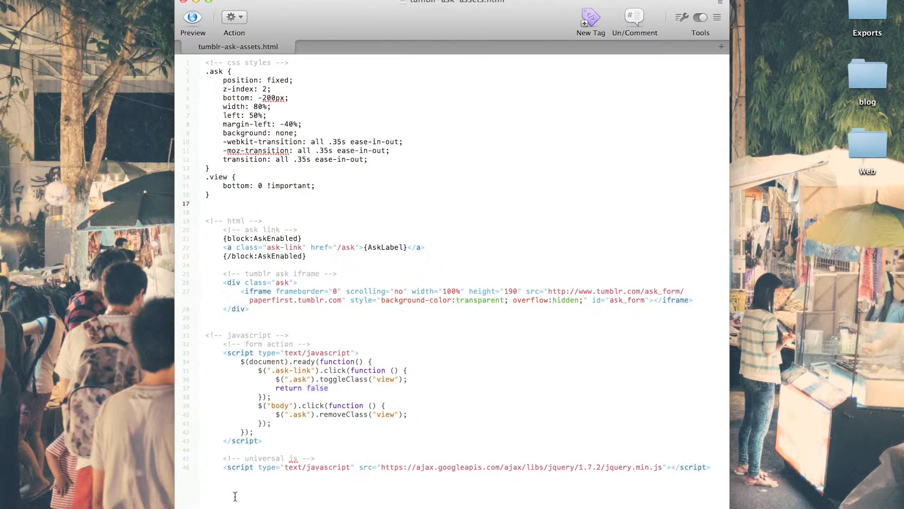
Step: Select the .view rule code in the assets file
{"action": "left_click_drag", "start_coordinate": [223, 352], "coordinate": [262, 441]}
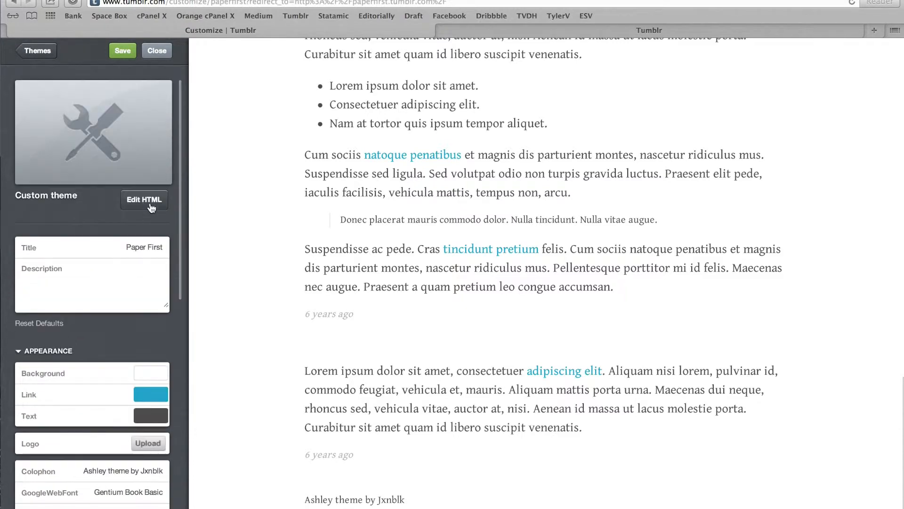
Step: Reopen the theme HTML, scroll to the footer ask-toggle script, and save the code
{"action": "left_click", "coordinate": [144, 200]}
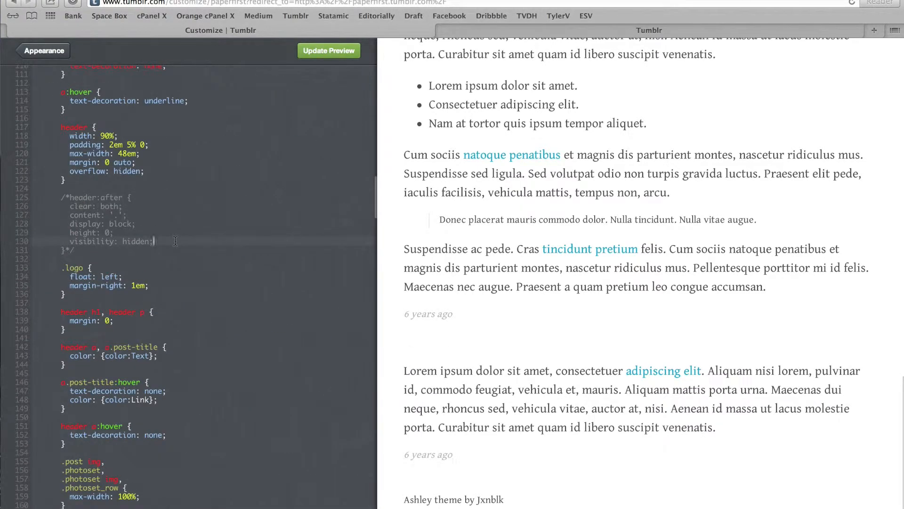
{"action": "scroll", "scroll_direction": "down", "scroll_amount": 3}
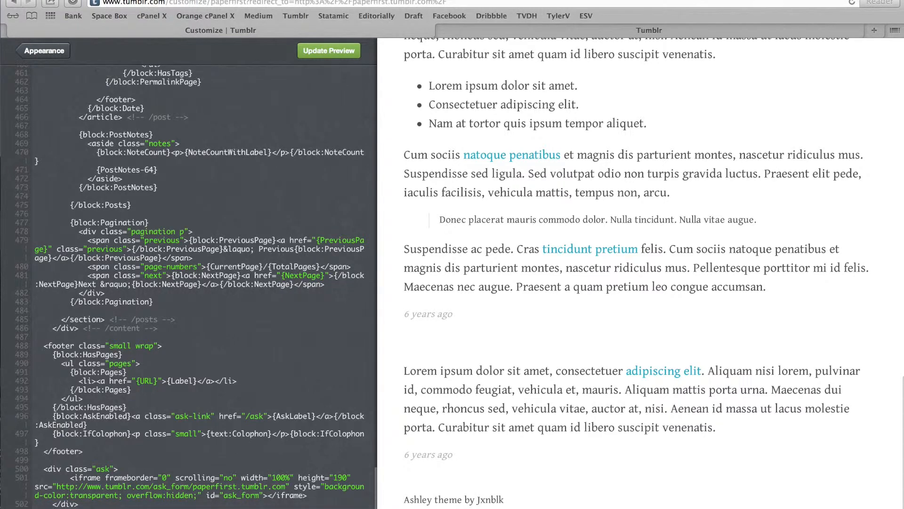
{"action": "scroll", "scroll_direction": "down", "scroll_amount": 3}
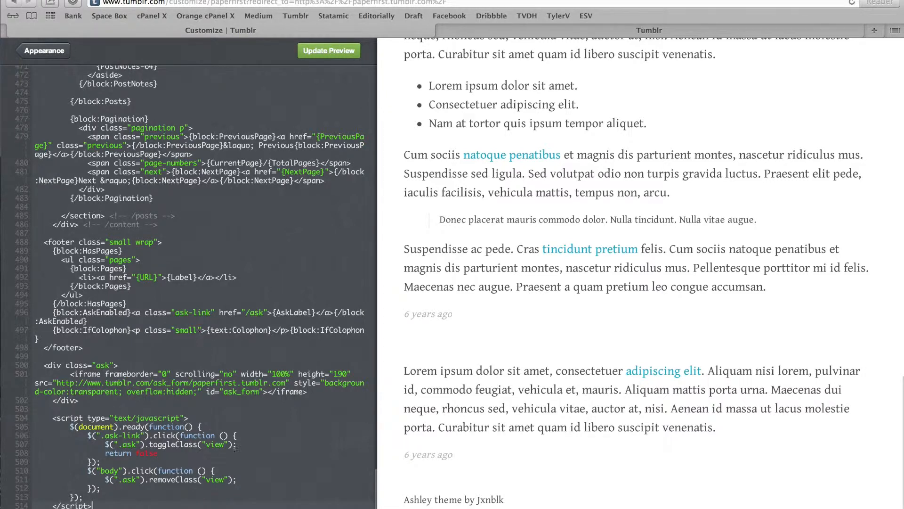
{"action": "mouse_move", "coordinate": [307, 68]}
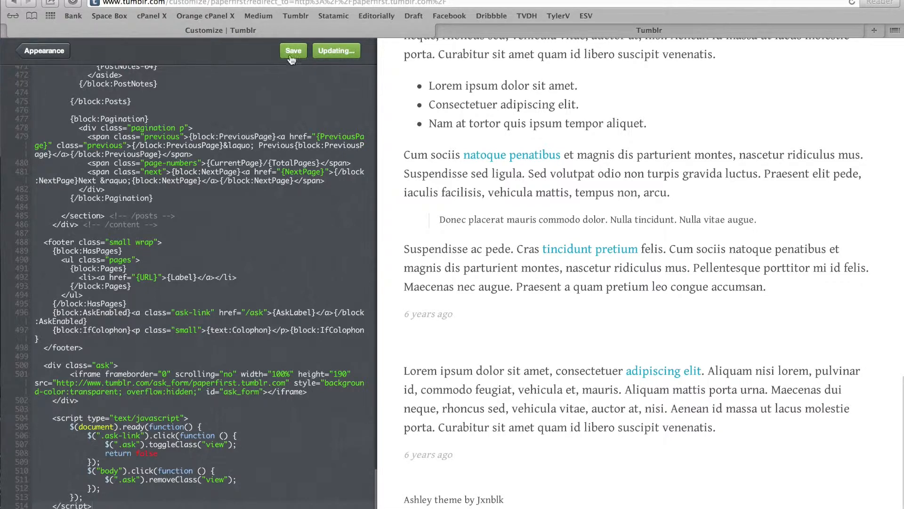
{"action": "mouse_move", "coordinate": [282, 60]}
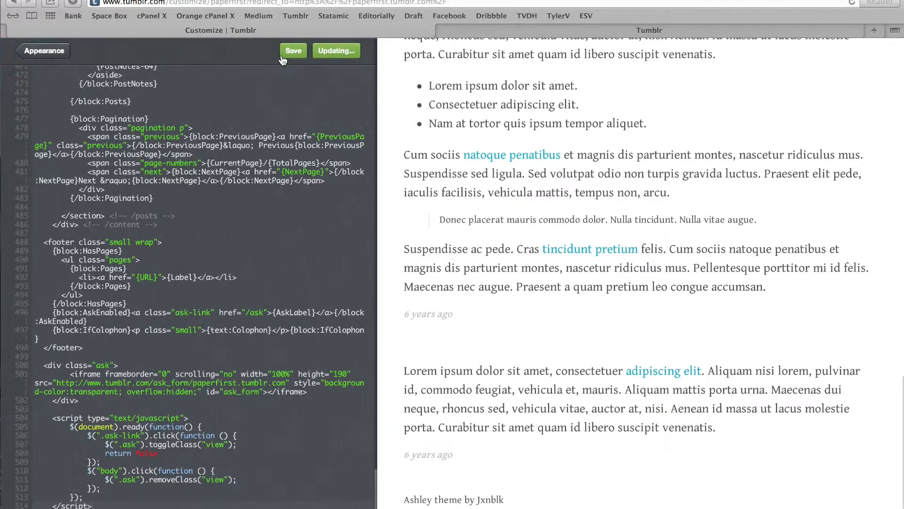
{"action": "left_click", "coordinate": [293, 50]}
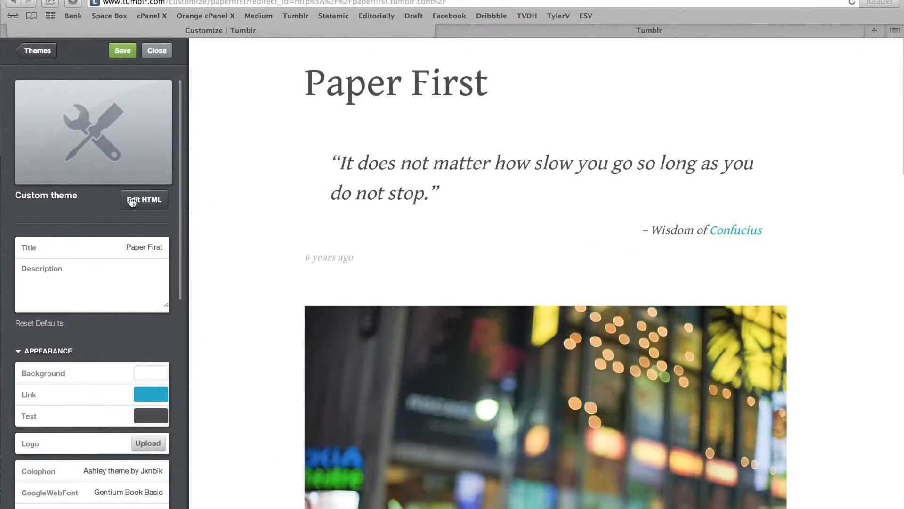
Step: Add the jQuery 1.7.2 Google CDN script after the IE conditional comment, preview, and save
{"action": "left_click", "coordinate": [144, 200]}
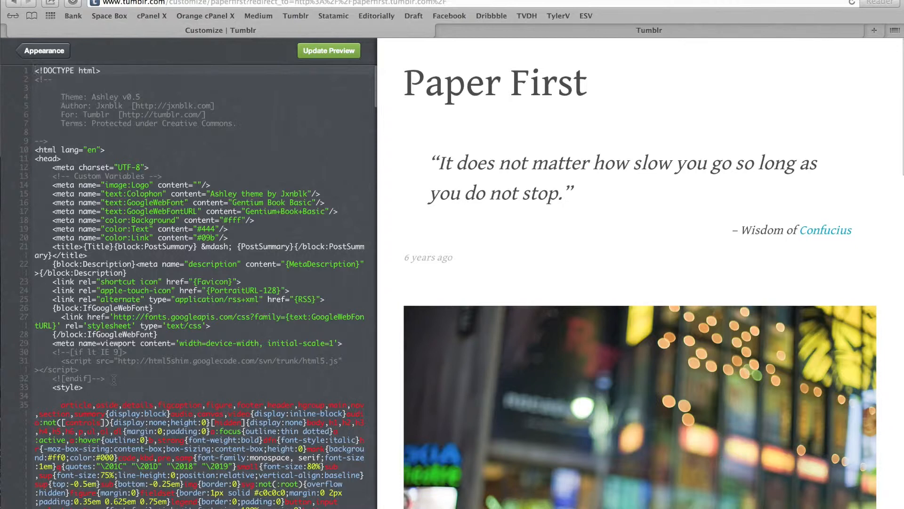
{"action": "left_click", "coordinate": [105, 379]}
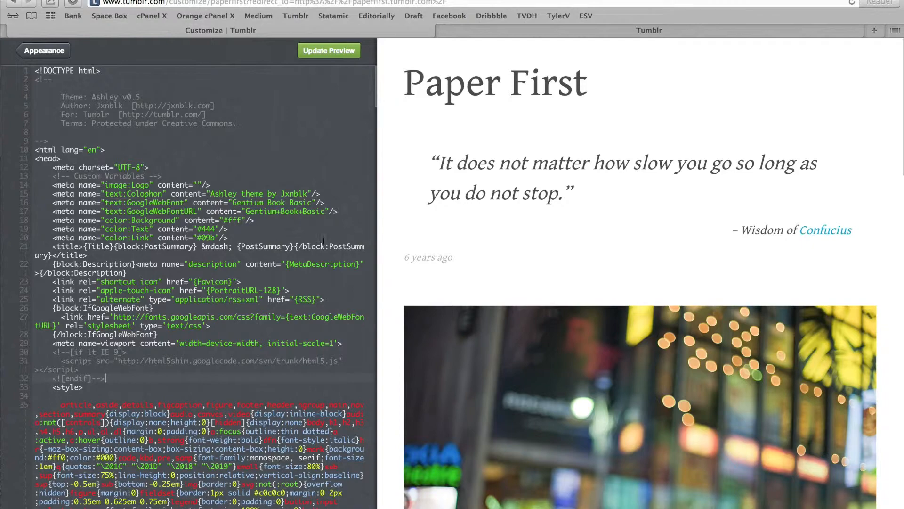
{"action": "scroll", "scroll_direction": "down", "scroll_amount": 3}
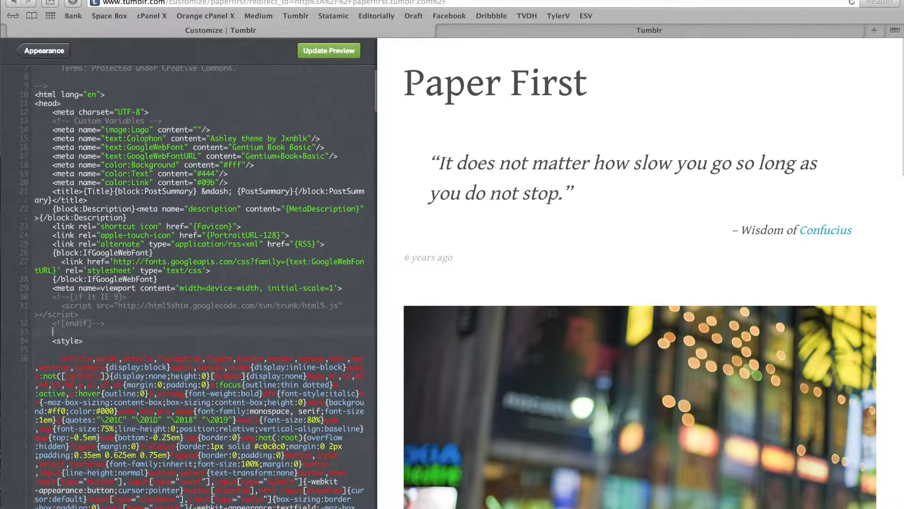
{"action": "type", "text": "<script type=\"text/javascript\" src=\"https://ajax.googleapis.com/ajax/libs/jquery/1.7.2/jquery.min.js\"></script>"}
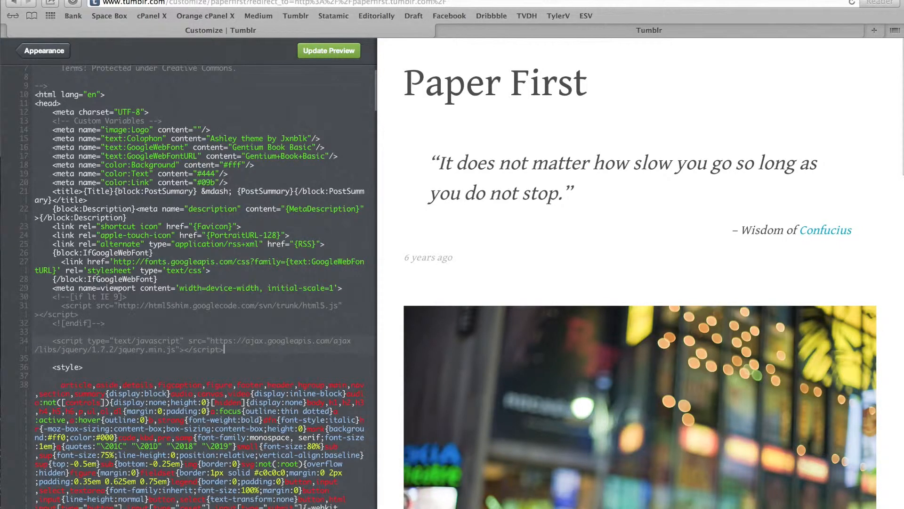
{"action": "left_click", "coordinate": [329, 50]}
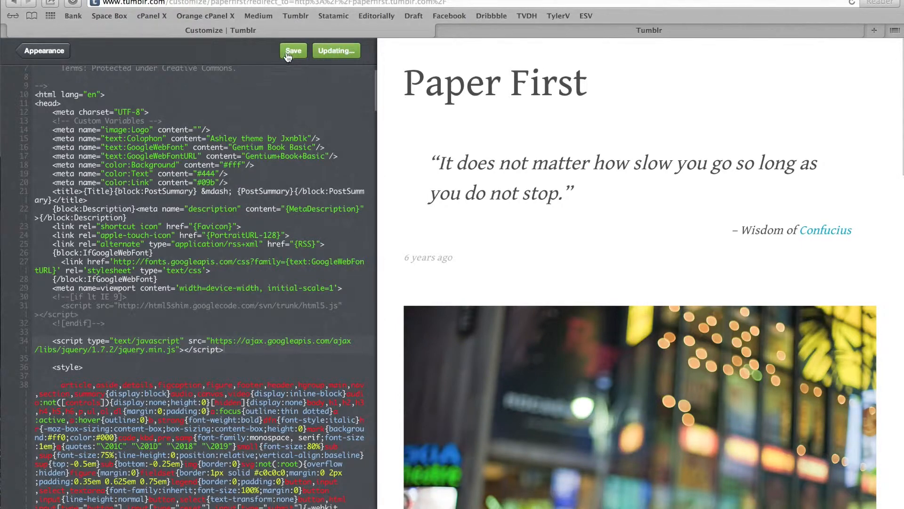
{"action": "left_click", "coordinate": [293, 51]}
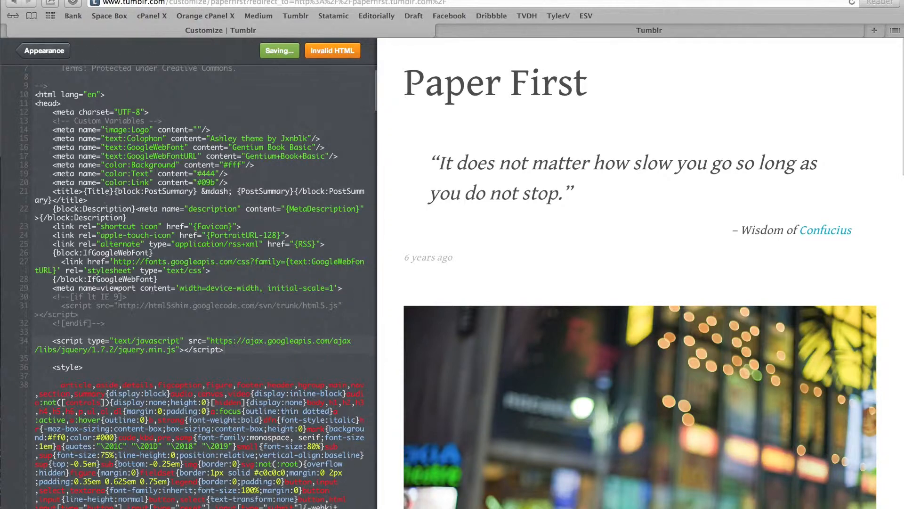
{"action": "mouse_move", "coordinate": [174, 54]}
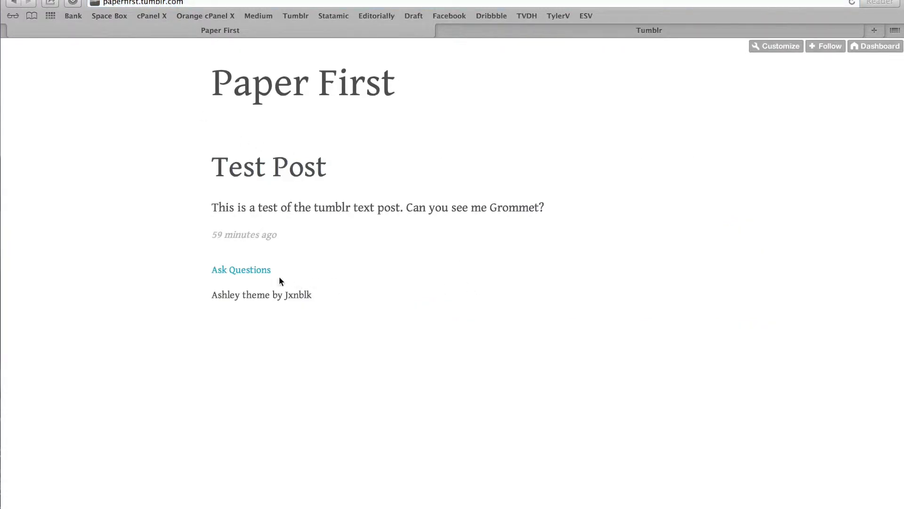
{"action": "mouse_move", "coordinate": [262, 276]}
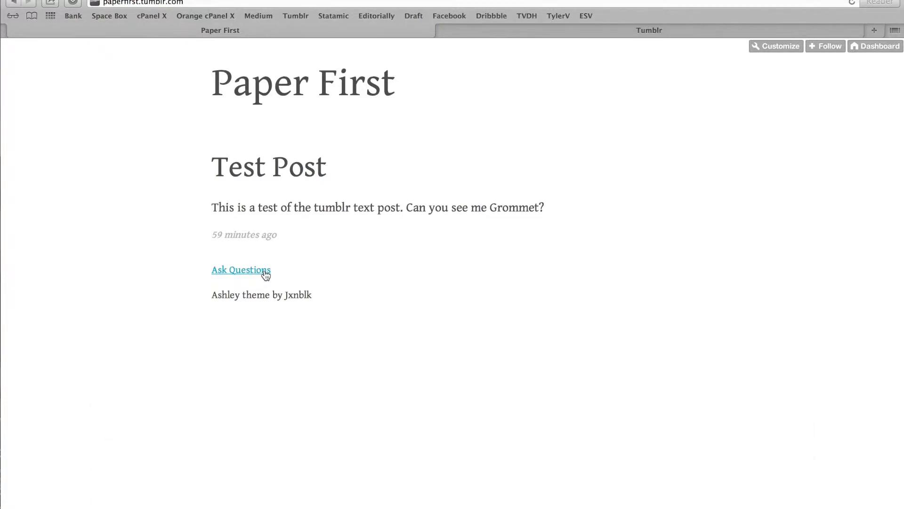
Step: Toggle the live blog's Ask Questions panel and focus its question box
{"action": "left_click", "coordinate": [241, 270]}
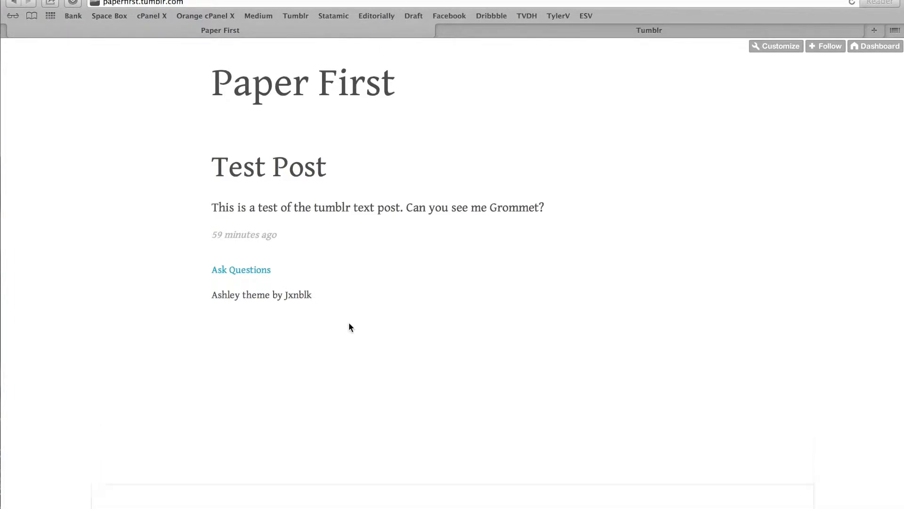
{"action": "left_click", "coordinate": [241, 269]}
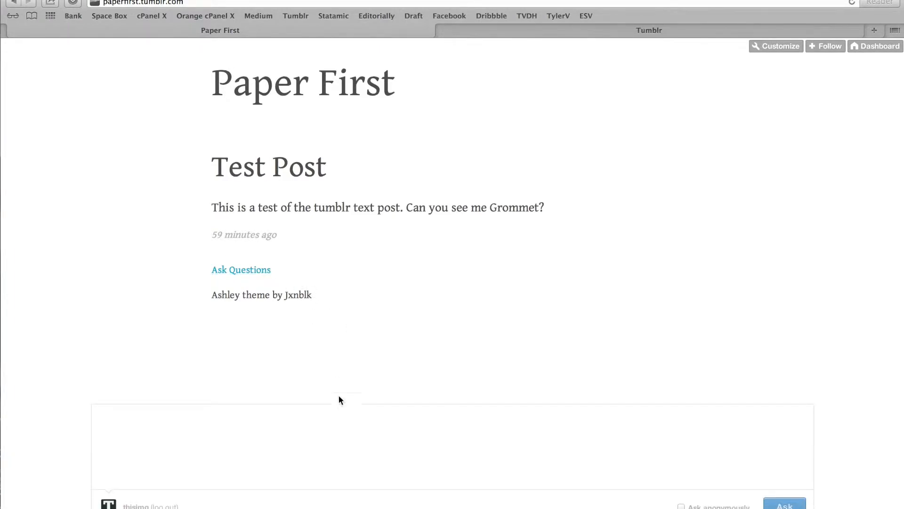
{"action": "left_click", "coordinate": [137, 415]}
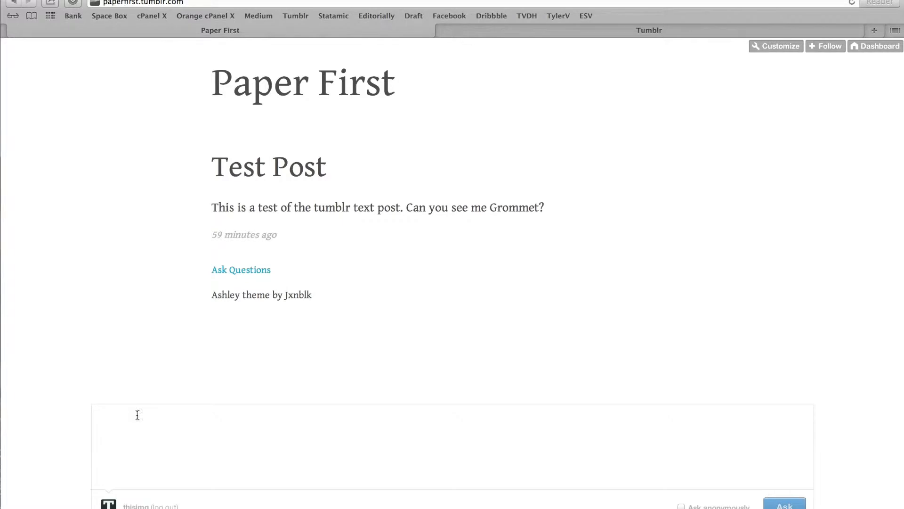
{"action": "mouse_move", "coordinate": [228, 272]}
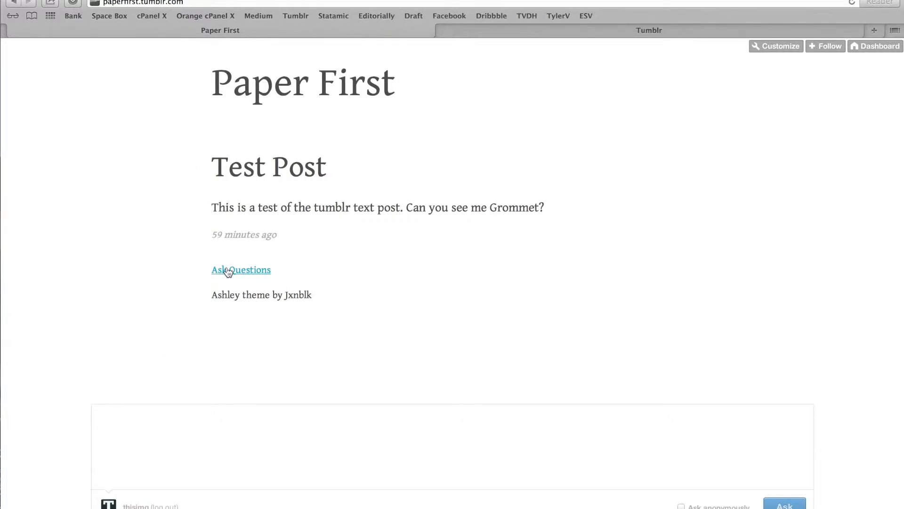
{"action": "mouse_move", "coordinate": [226, 279]}
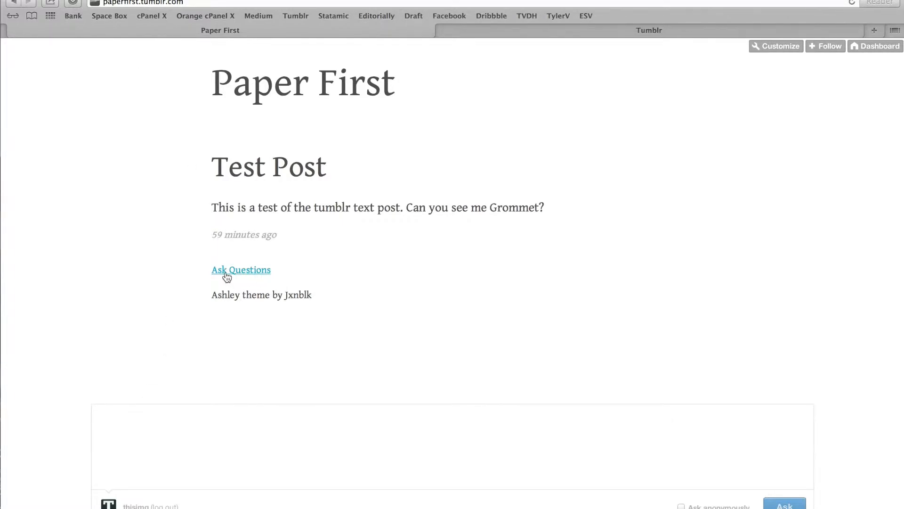
{"action": "mouse_move", "coordinate": [172, 258]}
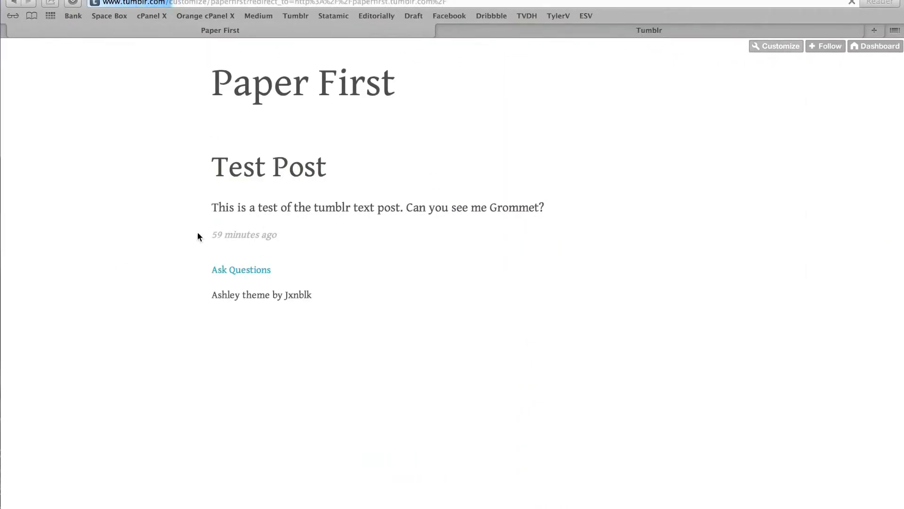
Step: Reopen the Paper First customizer to view the .ask CSS rule with bottom -200px
{"action": "left_click", "coordinate": [776, 47]}
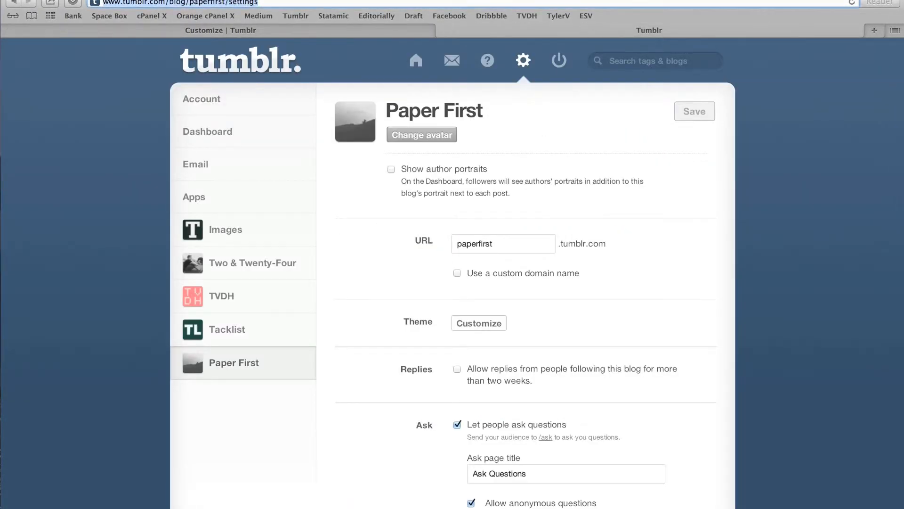
{"action": "type", "text": "tyl"}
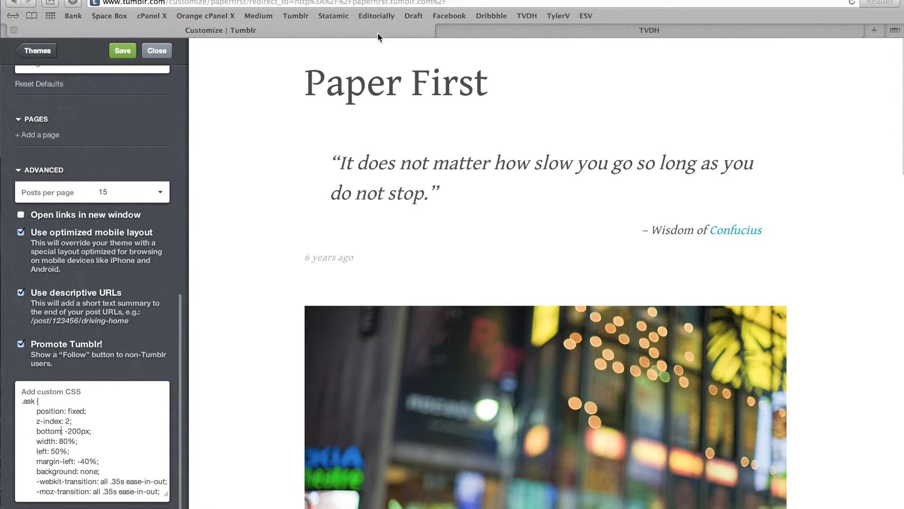
{"action": "mouse_move", "coordinate": [293, 182]}
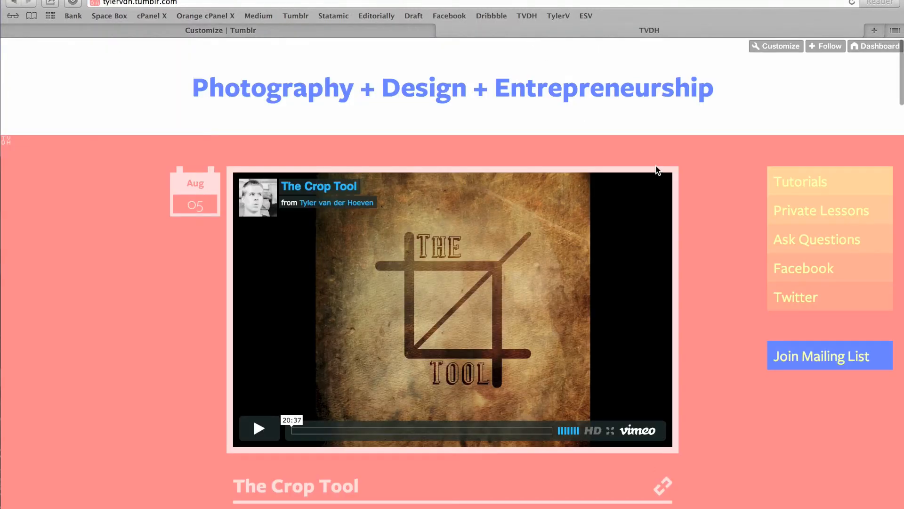
{"action": "mouse_move", "coordinate": [822, 243]}
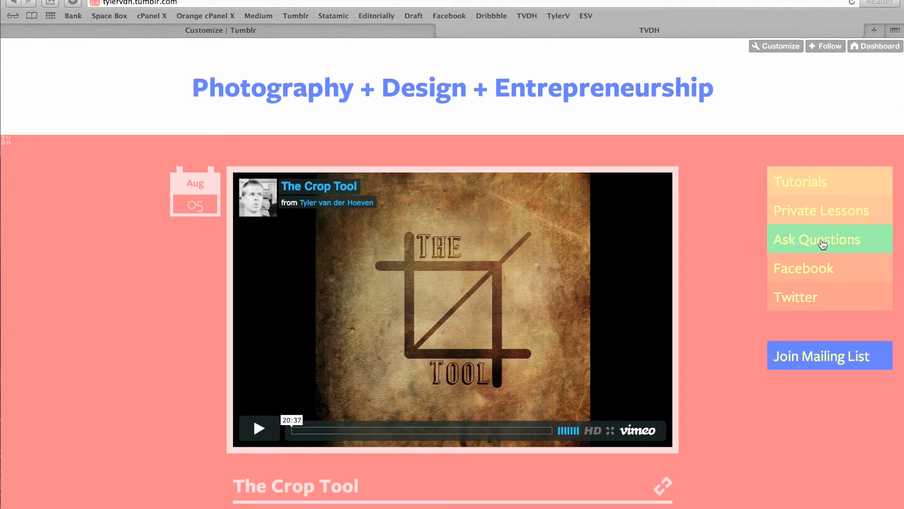
Step: On the TVDH Photography + Design + Entrepreneurship blog, slide up its Ask Questions form
{"action": "left_click", "coordinate": [816, 239]}
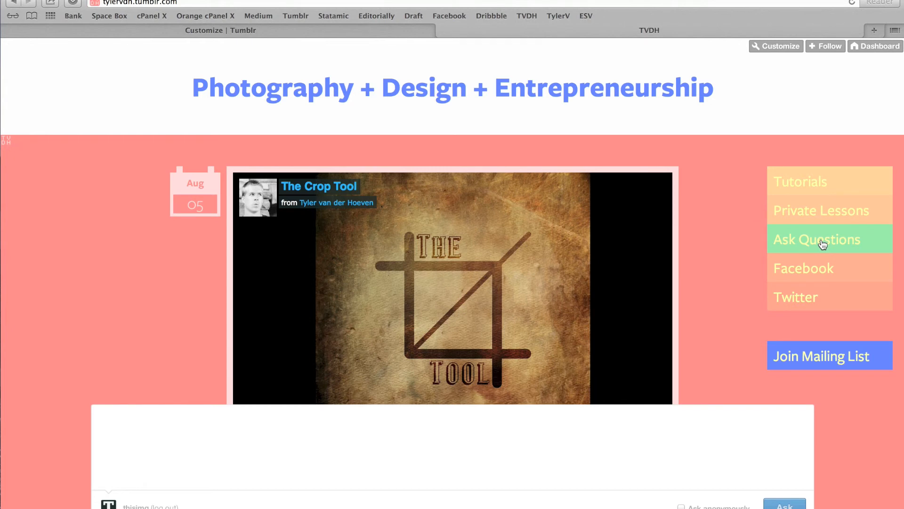